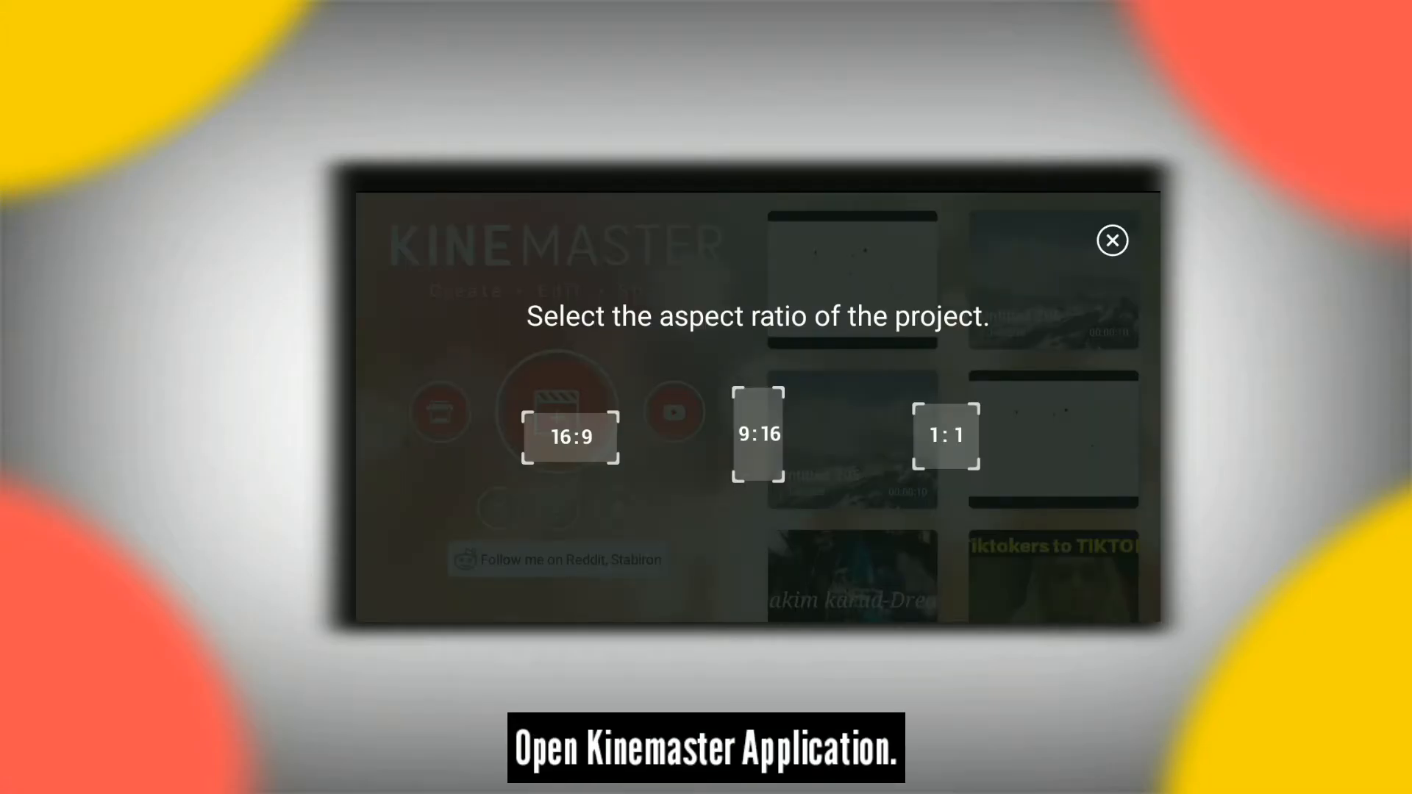
Start a new empty project in the 16:9 widescreen aspect ratio.
{"action": "left_click", "coordinate": [570, 436]}
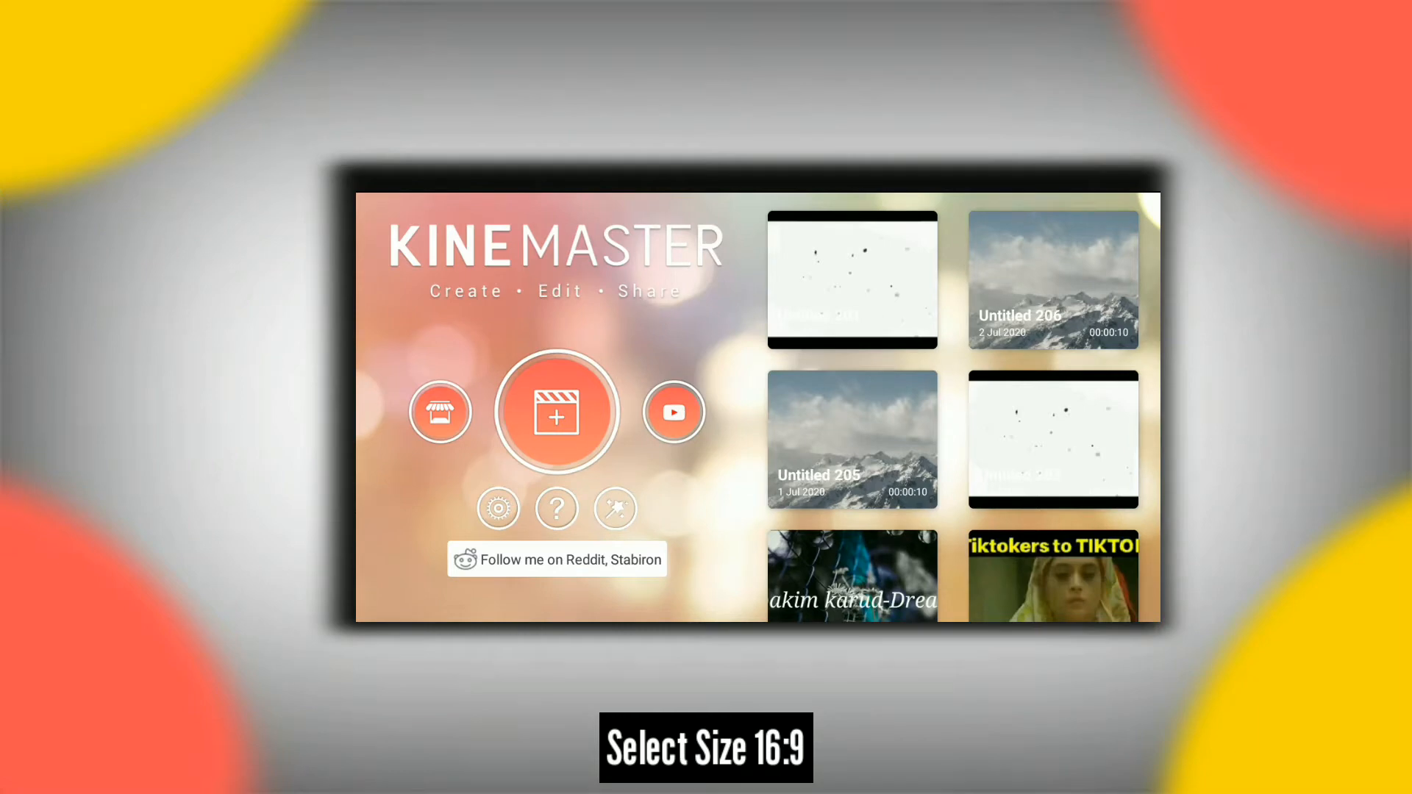
{"action": "left_click", "coordinate": [556, 412]}
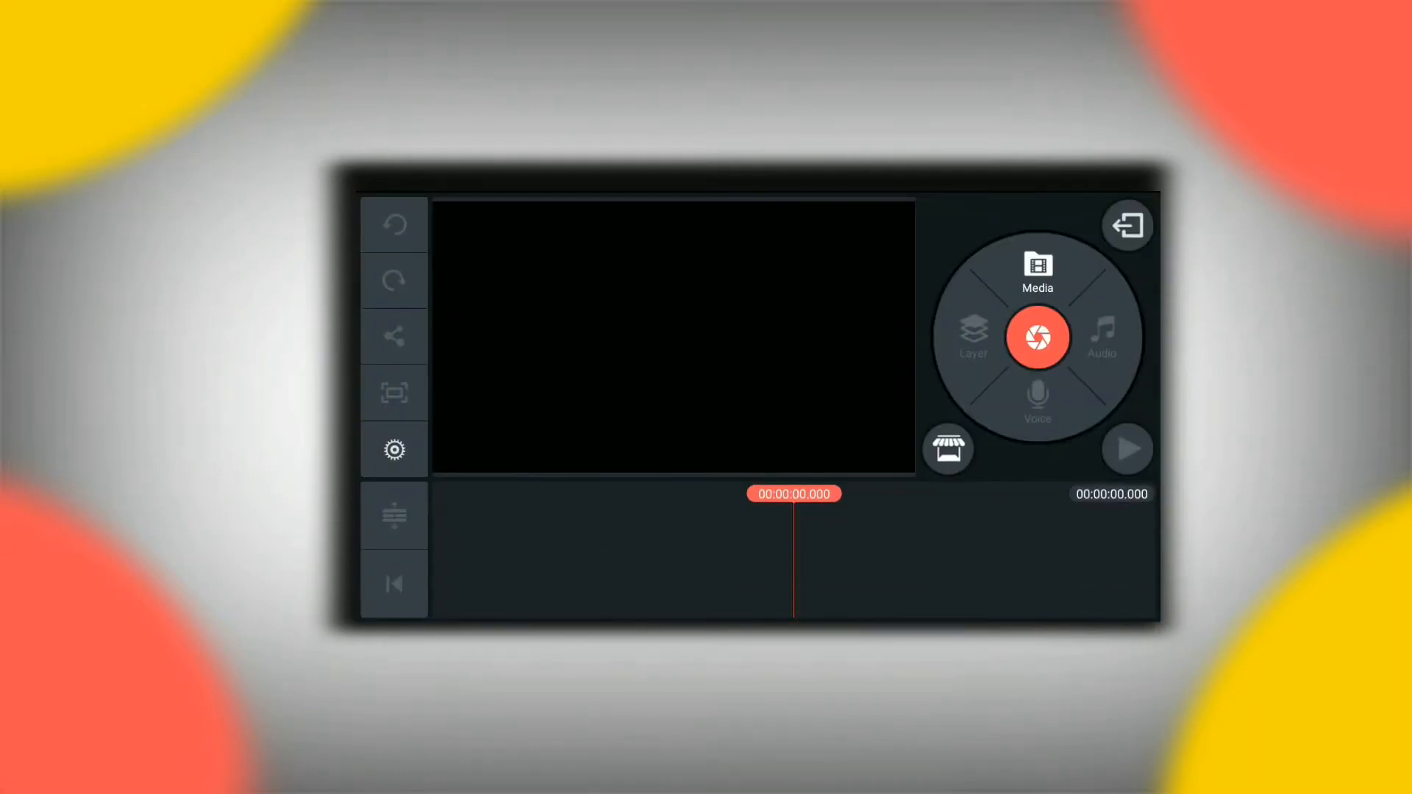
Add the built-in snowy mountain background image as the first timeline clip.
{"action": "left_click", "coordinate": [1036, 270]}
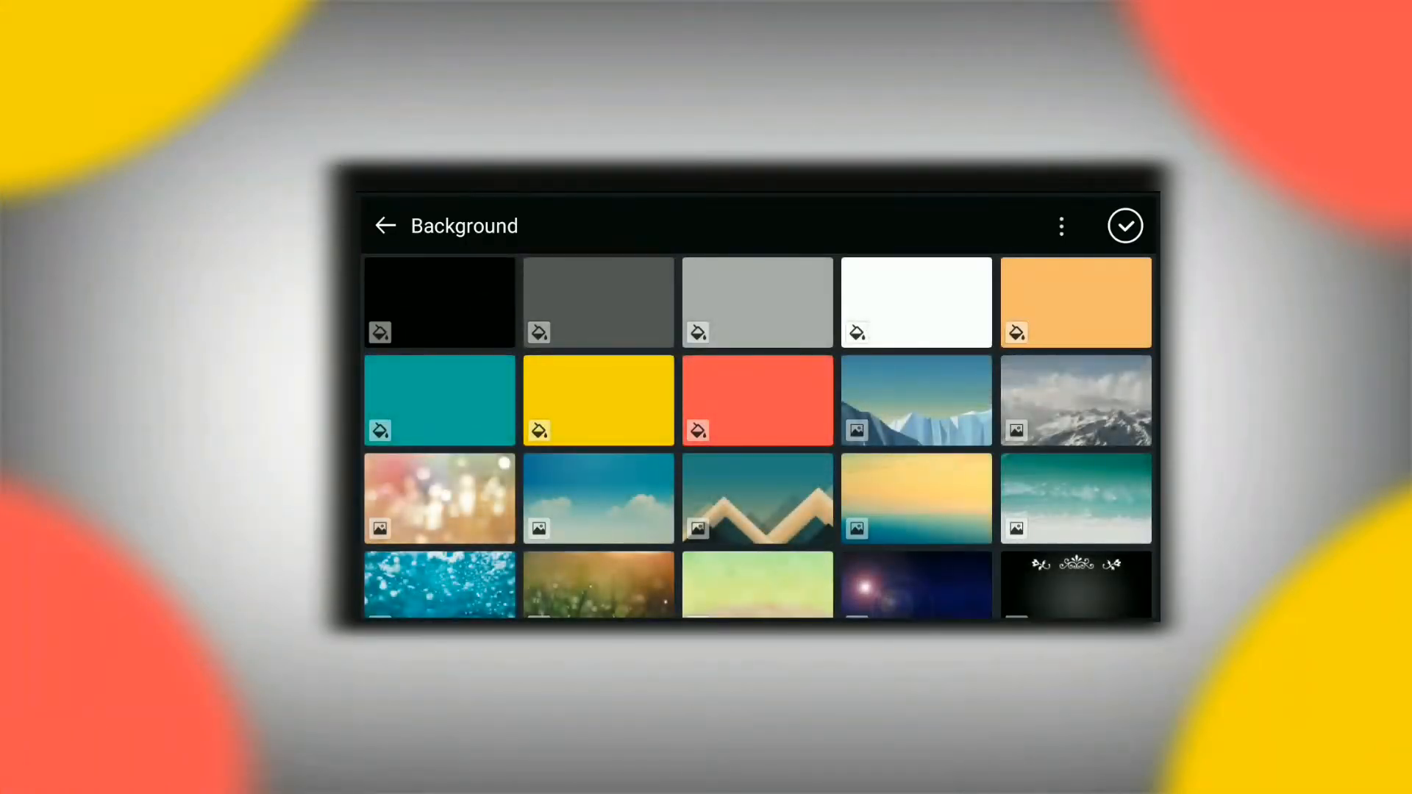
{"action": "left_click", "coordinate": [1074, 400]}
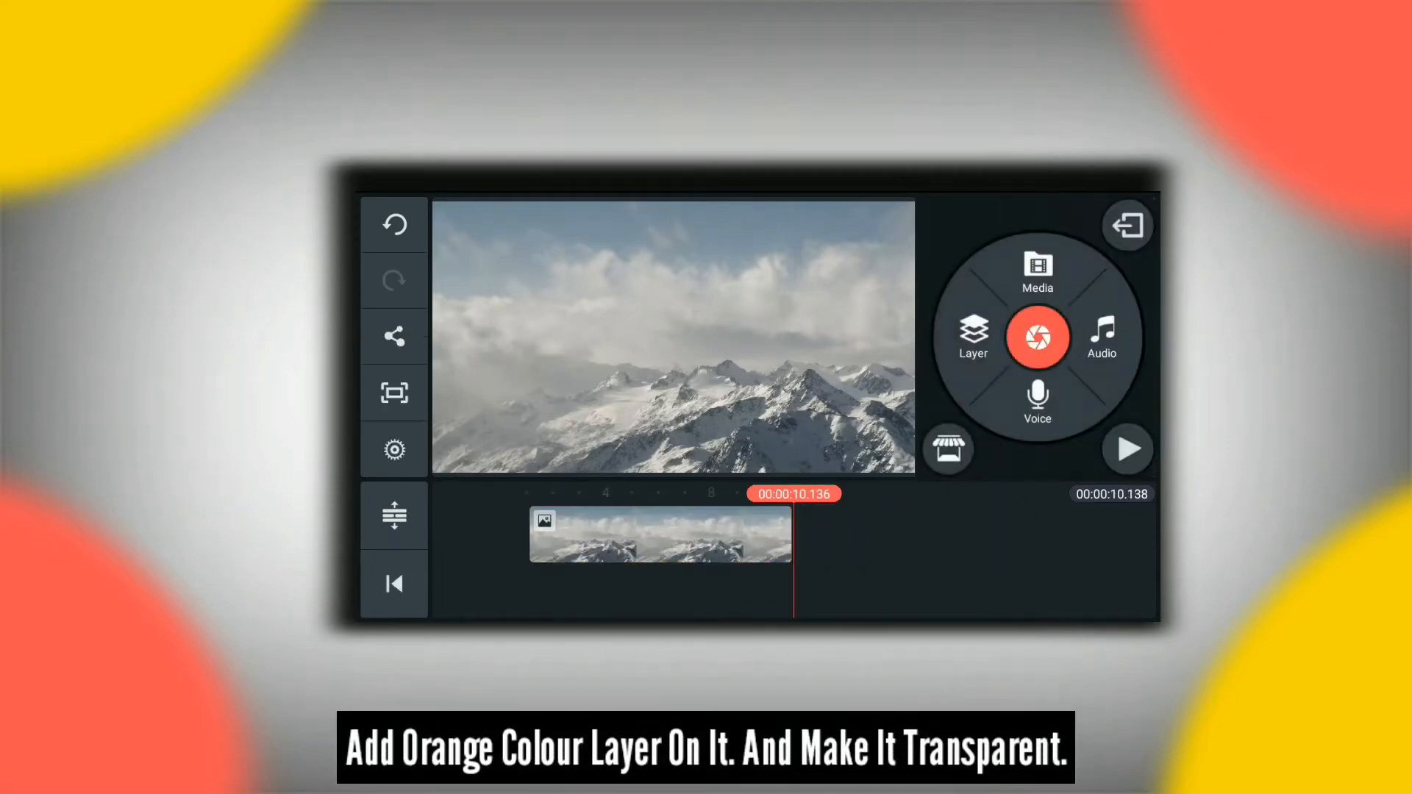
Add a full-frame orange solid-colour layer over the mountains at 65% opacity.
{"action": "left_click", "coordinate": [1035, 269]}
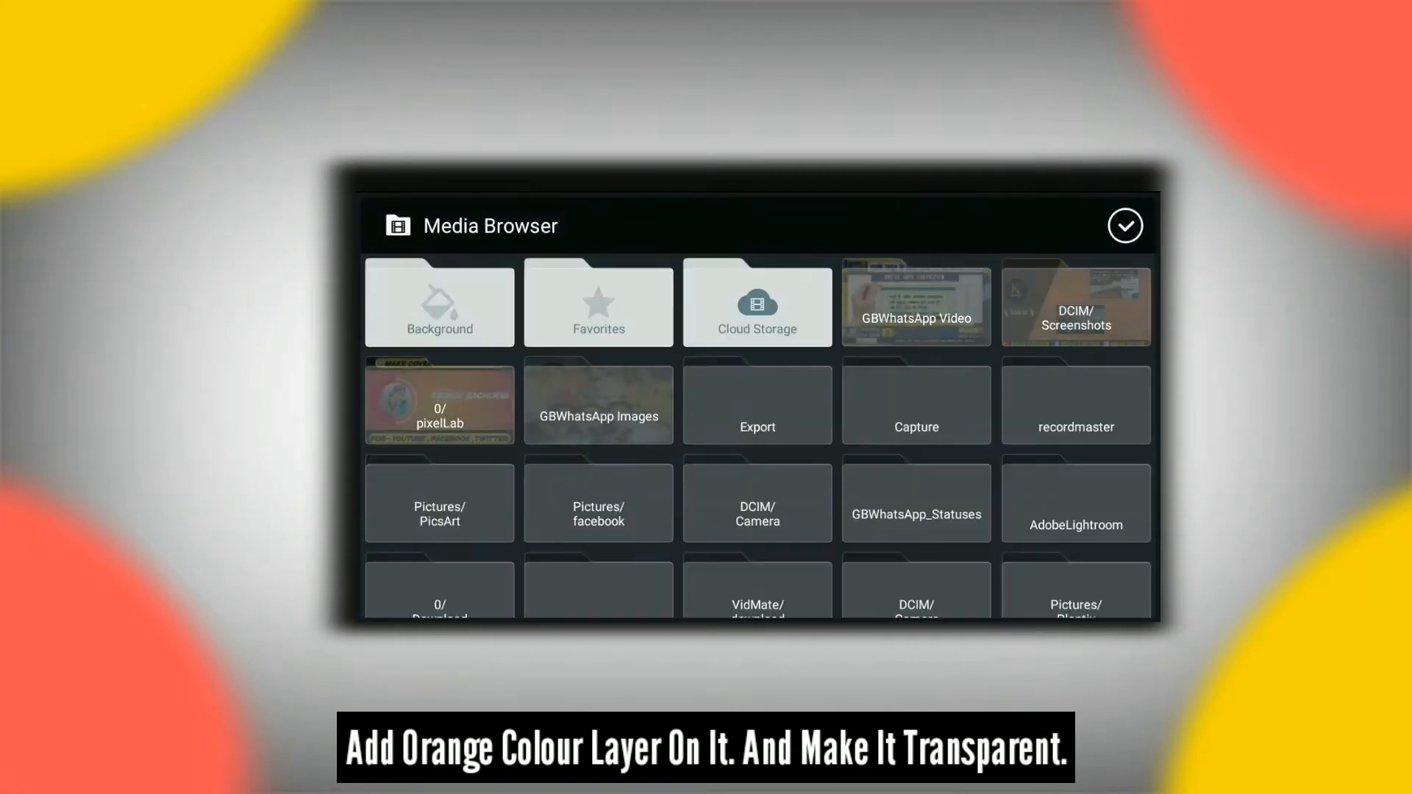
{"action": "left_click", "coordinate": [440, 304]}
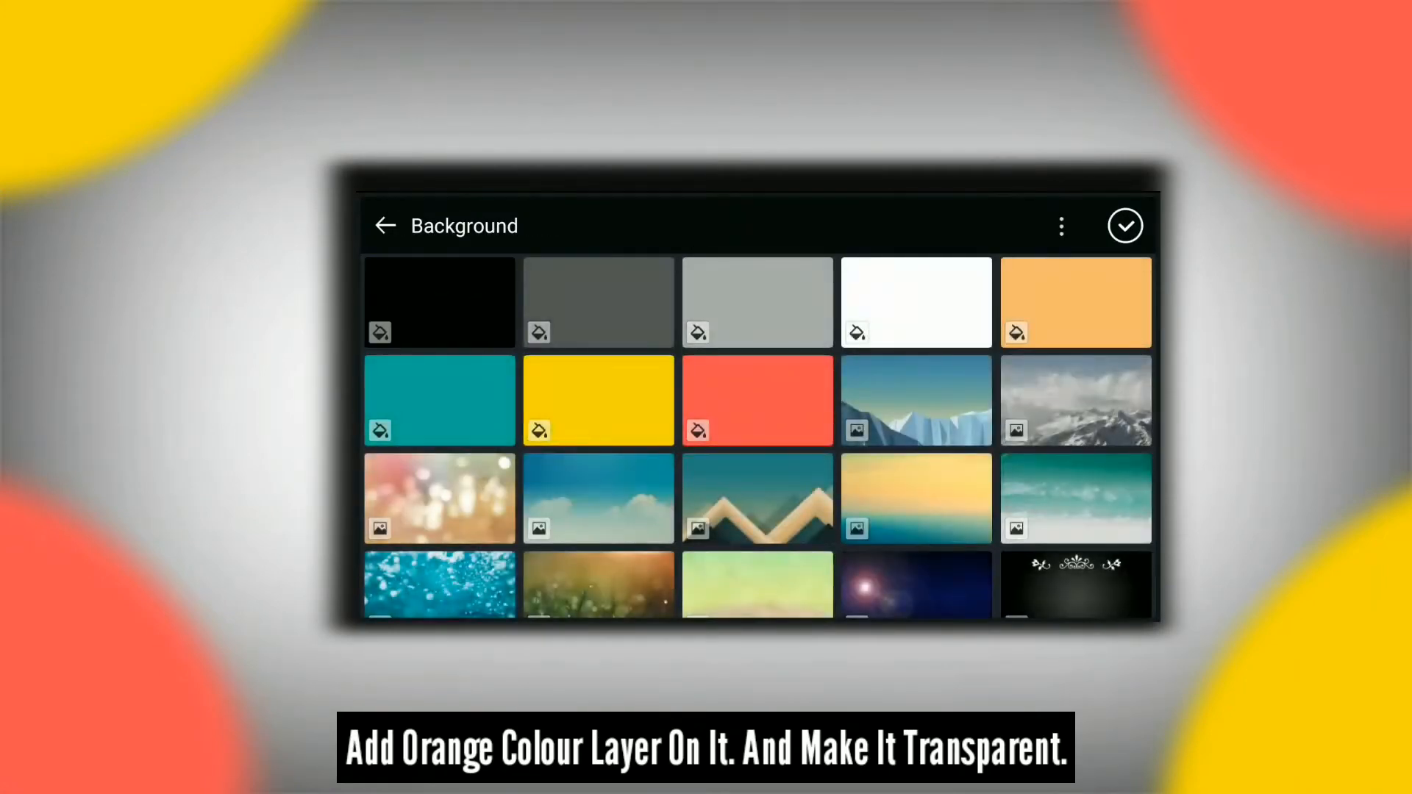
{"action": "left_click", "coordinate": [1073, 302]}
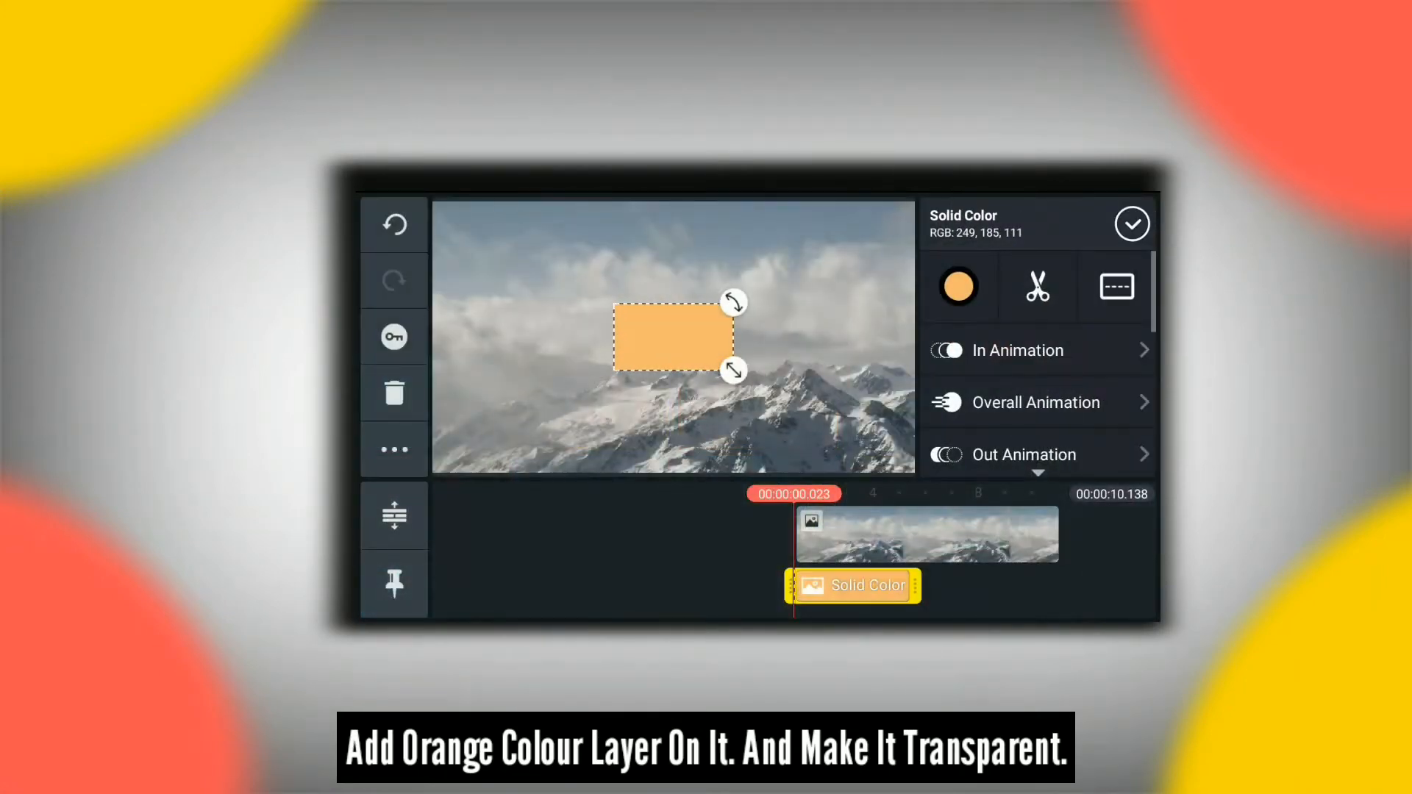
{"action": "left_click", "coordinate": [956, 286]}
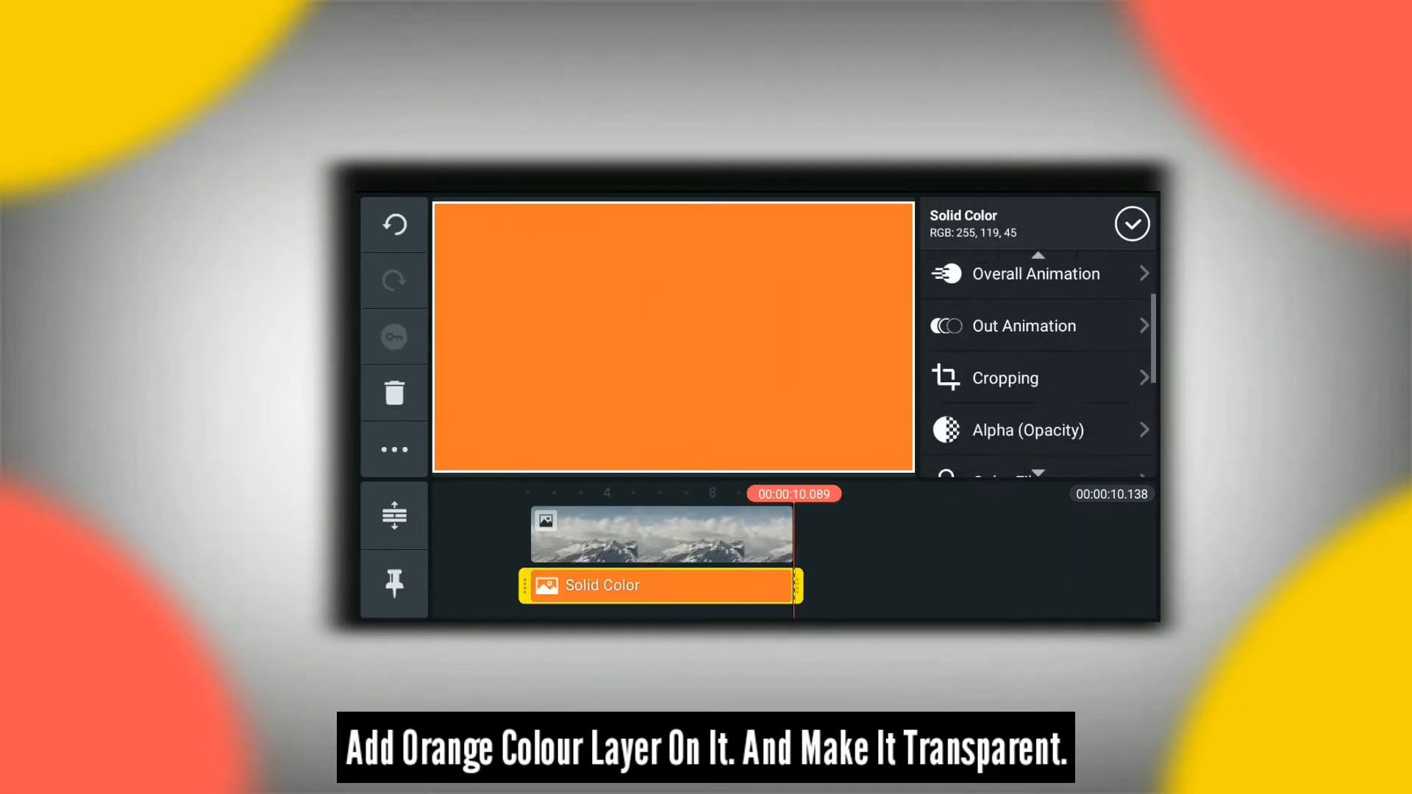
{"action": "left_click", "coordinate": [1027, 429]}
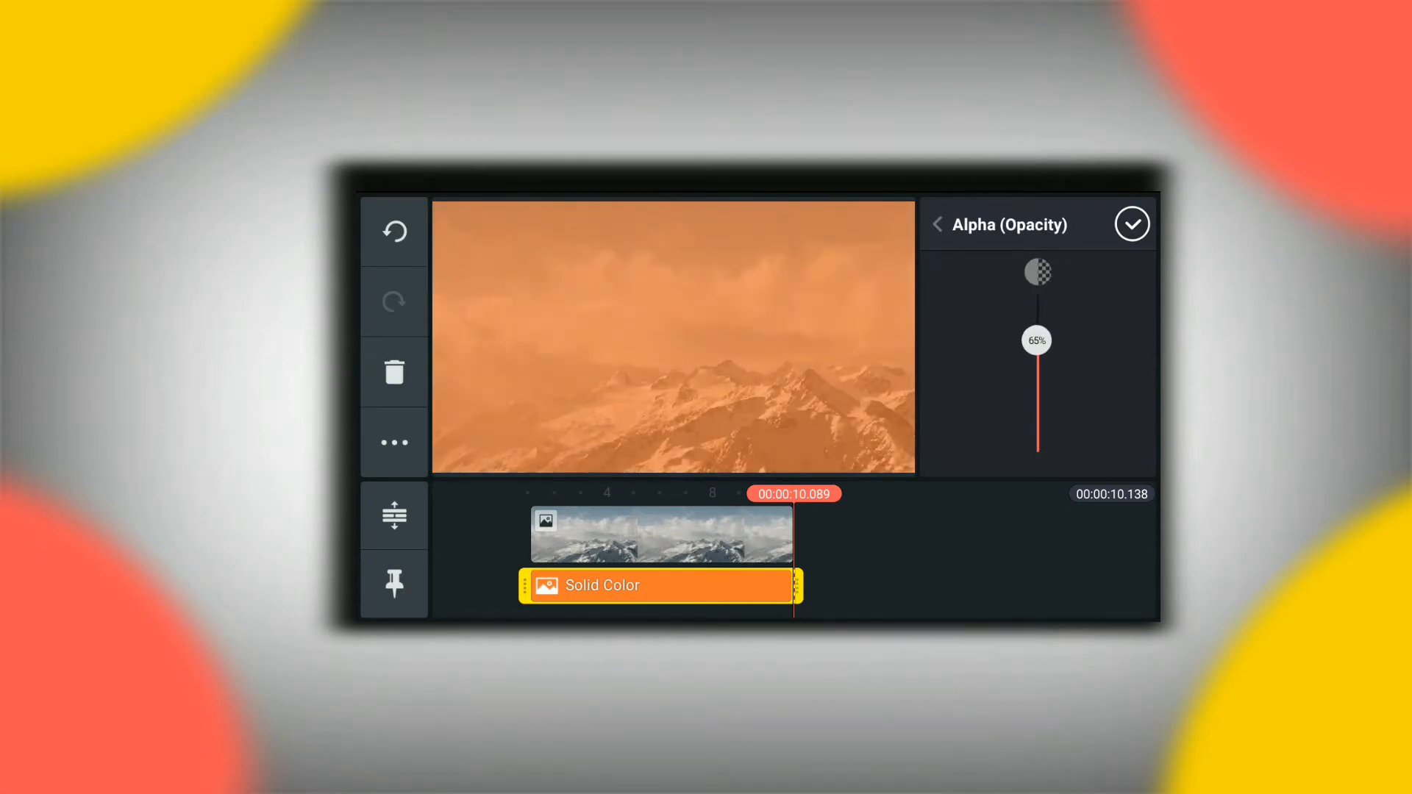
{"action": "left_click", "coordinate": [1132, 224]}
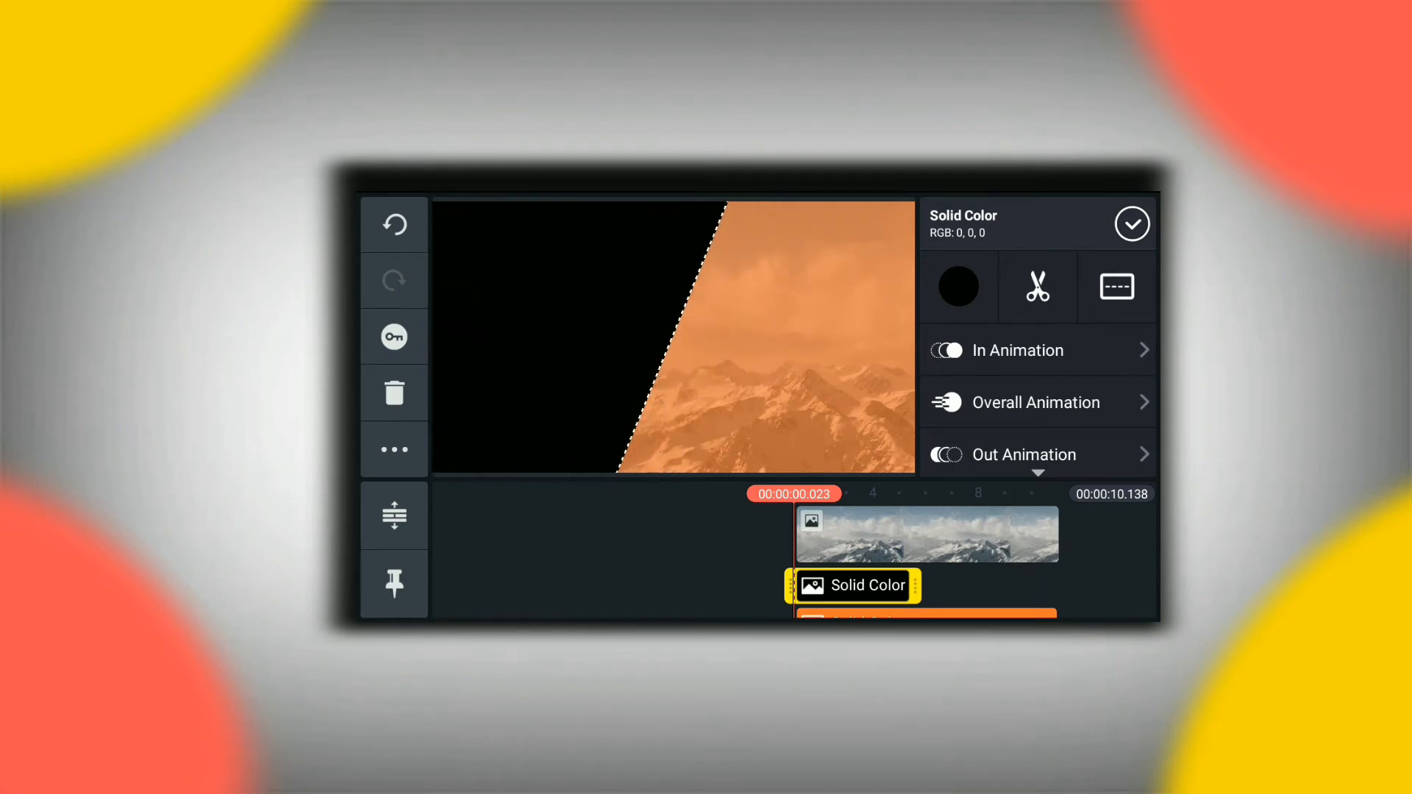
Set the black diagonal shape layer to 54% opacity and confirm.
{"action": "scroll", "scroll_direction": "down", "scroll_amount": 3}
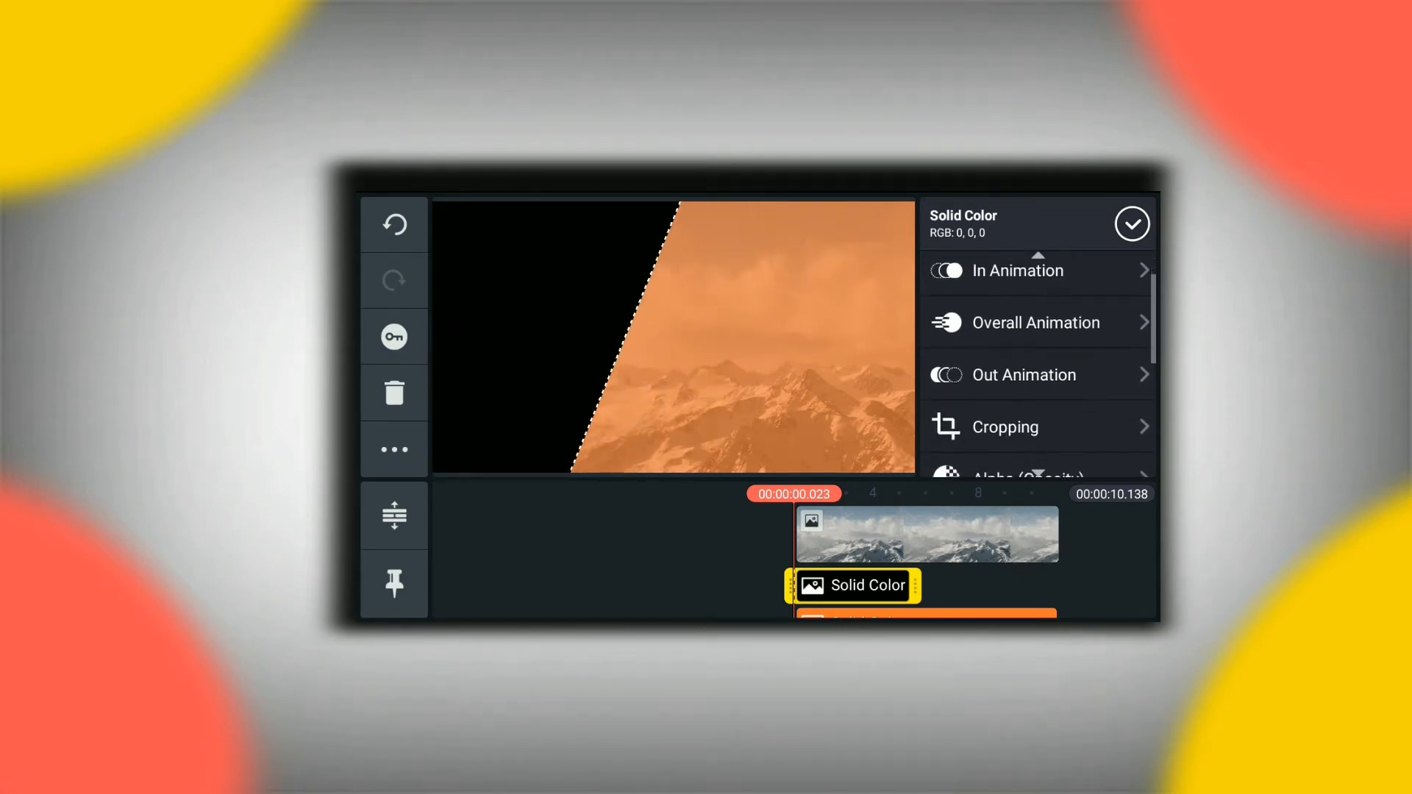
{"action": "left_click", "coordinate": [1018, 477]}
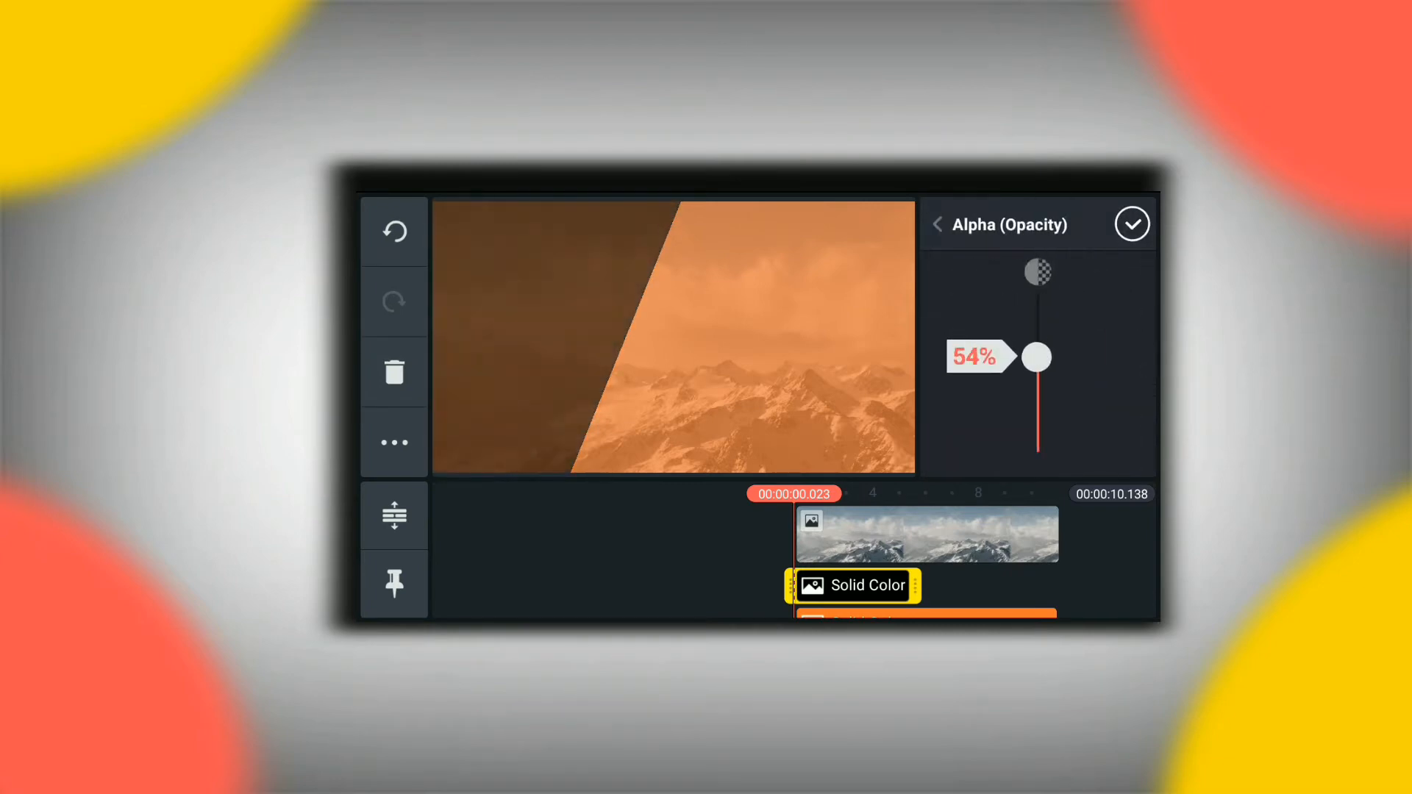
{"action": "left_click", "coordinate": [1133, 223]}
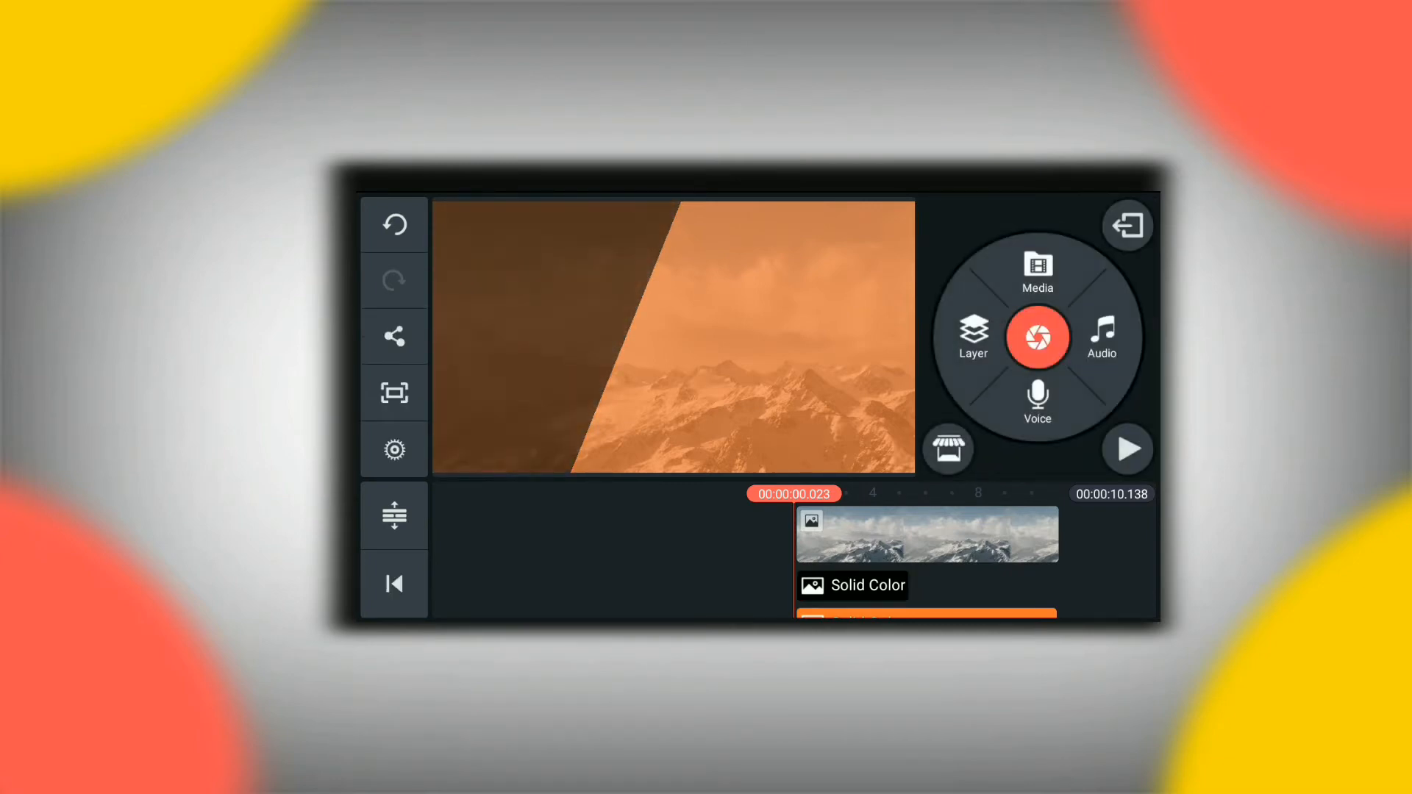
{"action": "left_click", "coordinate": [851, 585]}
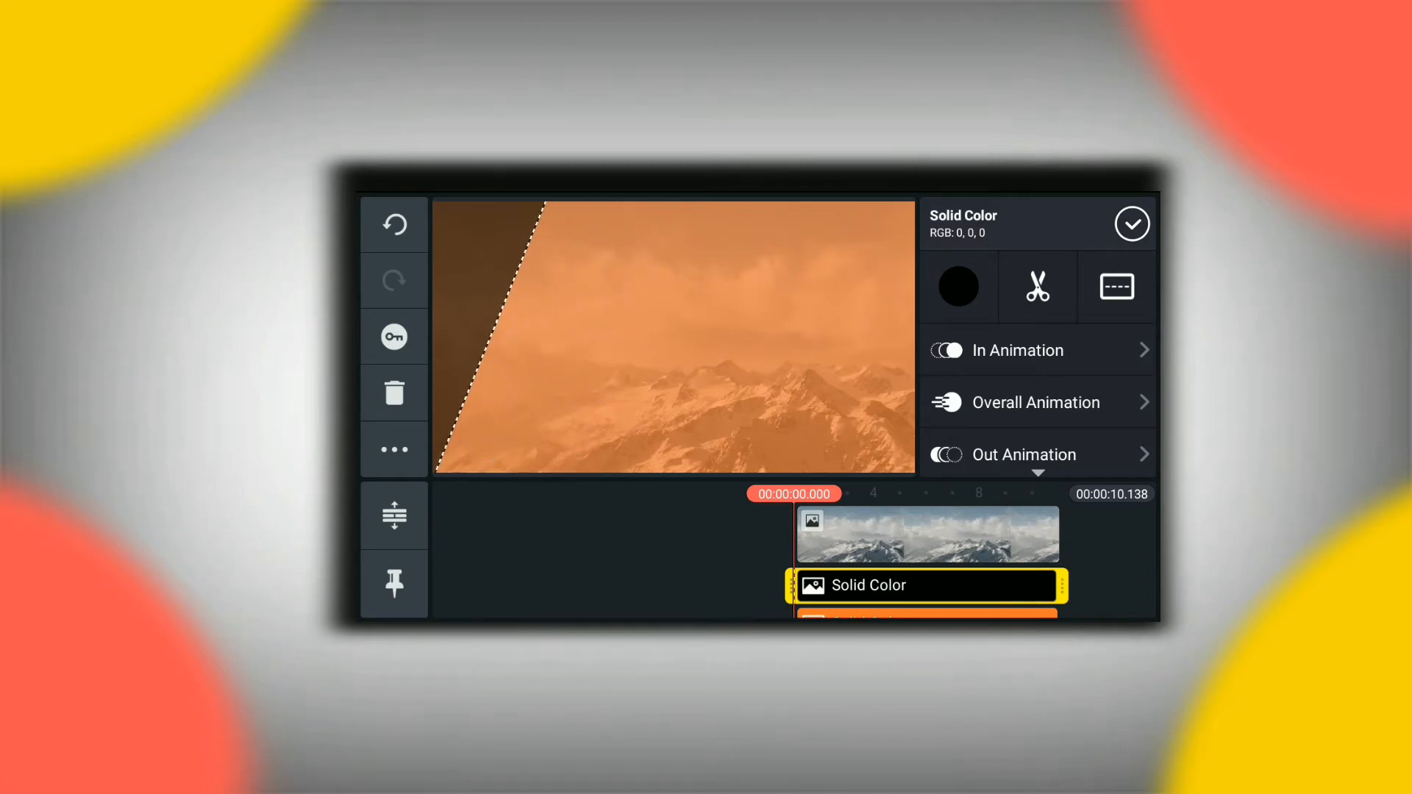
Keyframe the black shape to slide in from off the left edge, then preview it.
{"action": "left_click", "coordinate": [1131, 224]}
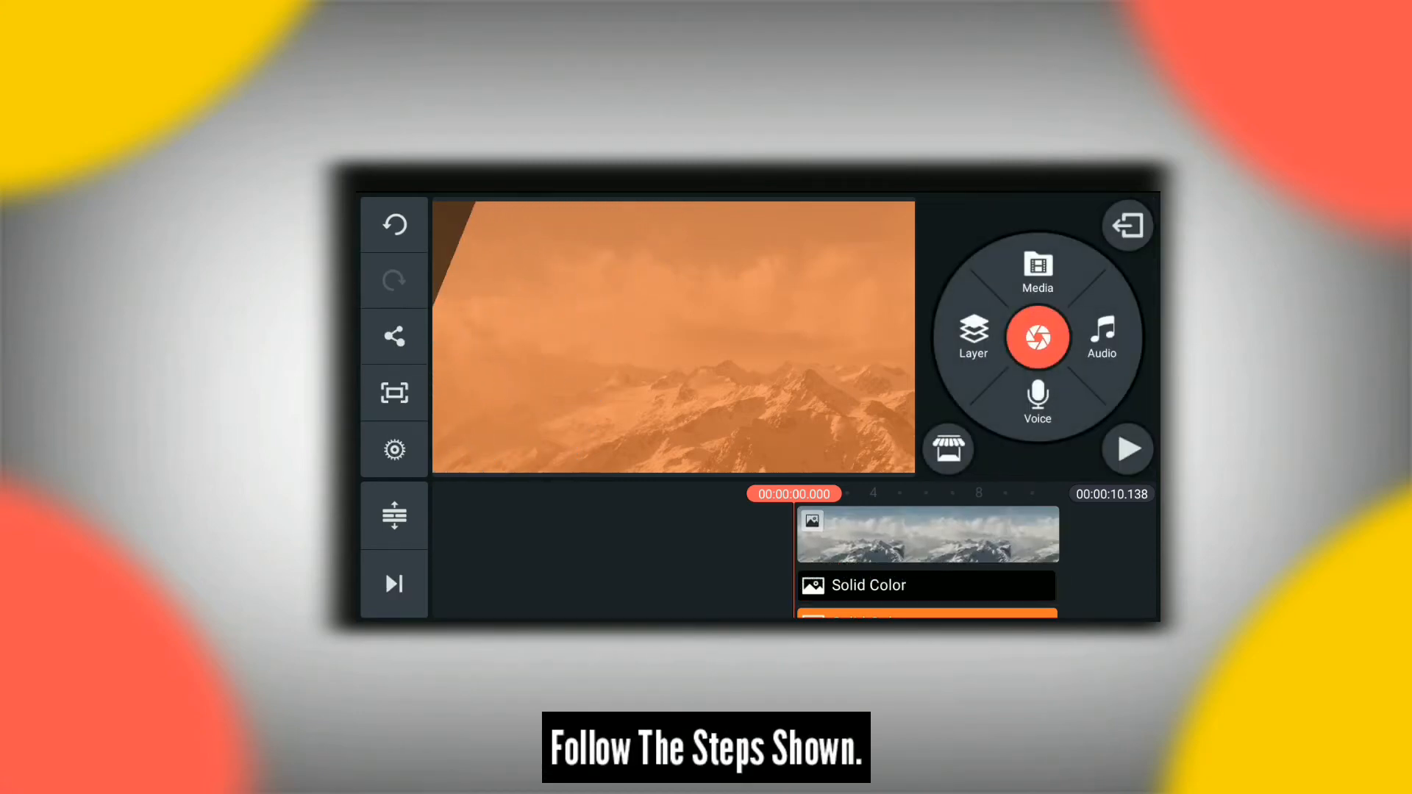
{"action": "left_click", "coordinate": [909, 586]}
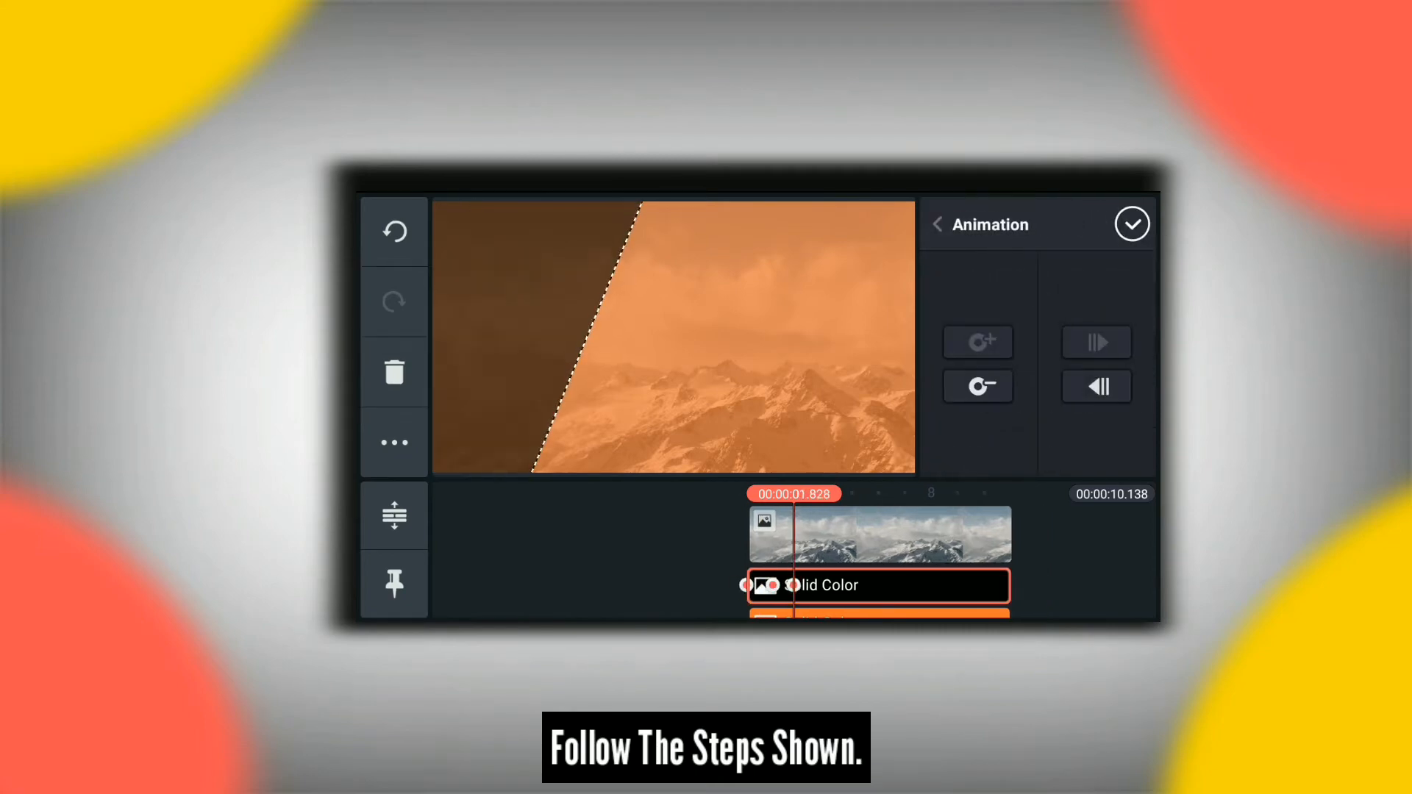
{"action": "left_click", "coordinate": [1132, 224]}
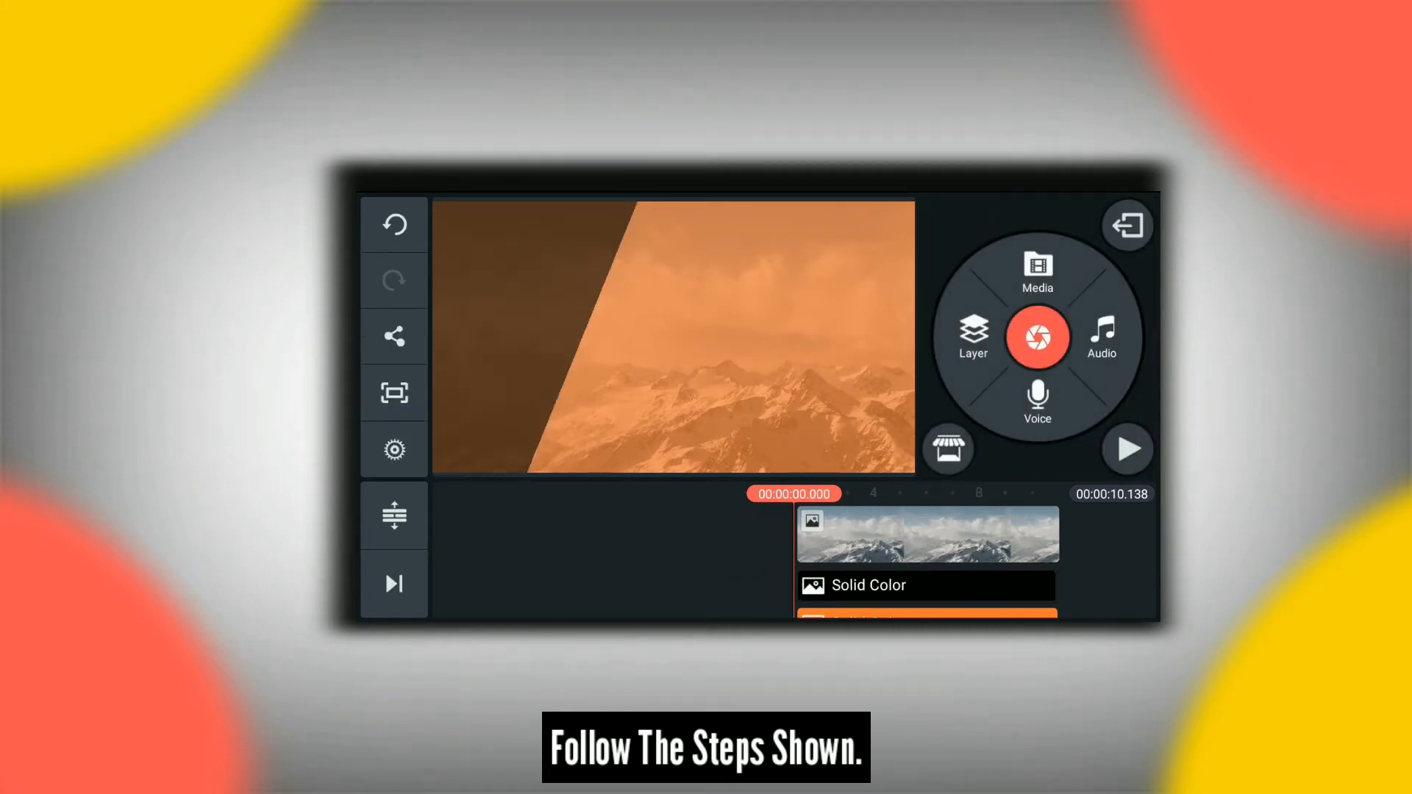
{"action": "left_click", "coordinate": [1124, 449]}
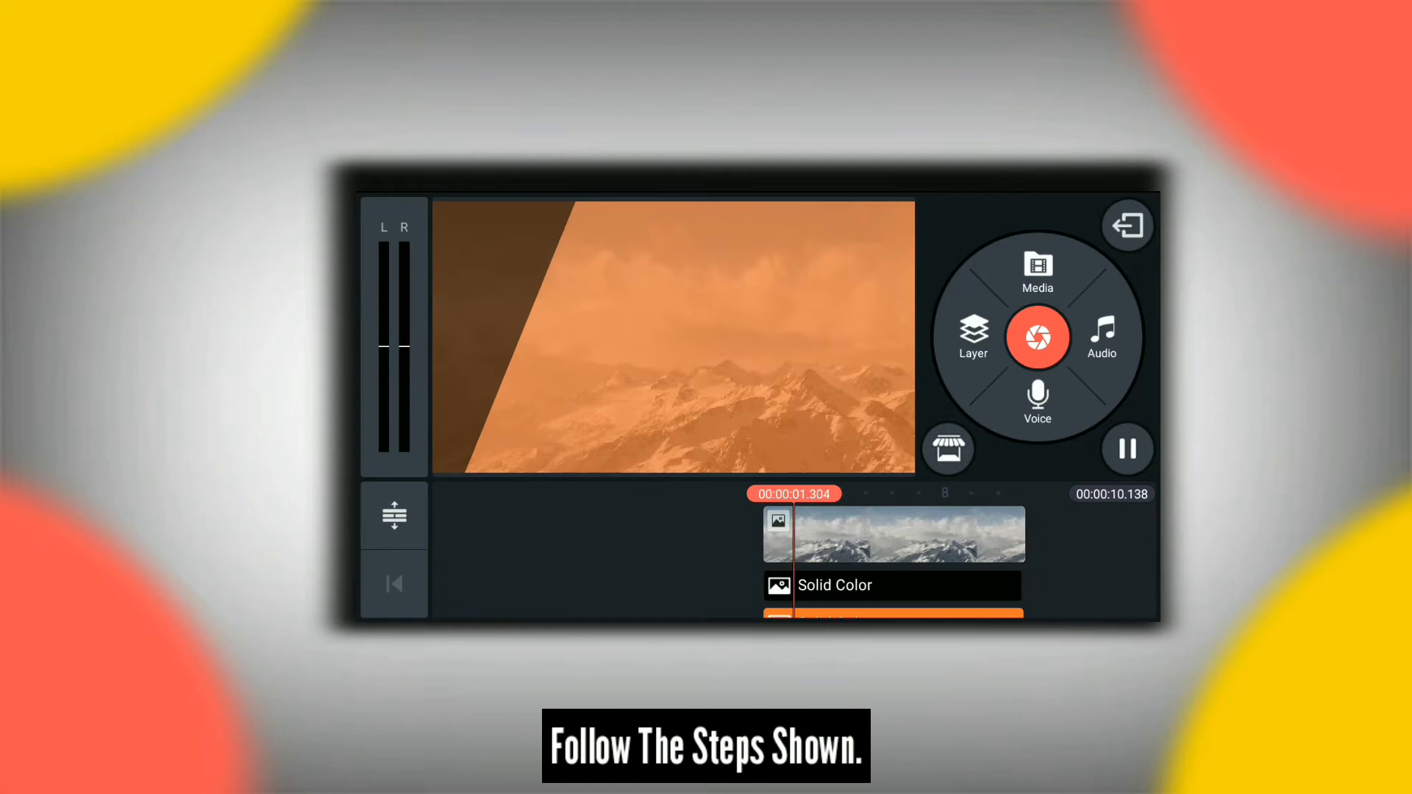
{"action": "left_click", "coordinate": [1127, 448]}
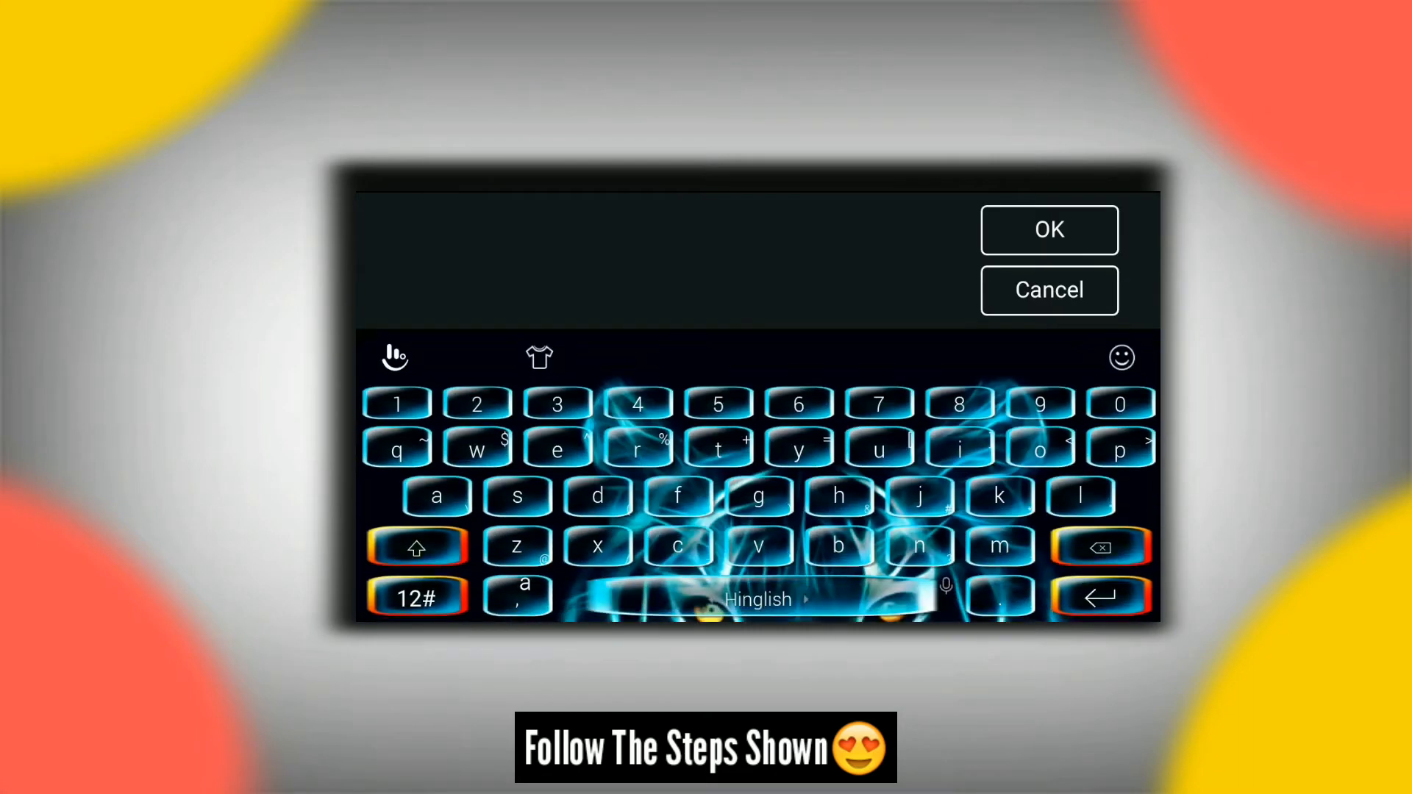
Add a text layer reading 'Thankyou So Much For Watching'.
{"action": "type", "text": "Thankyou So Much For Watc"}
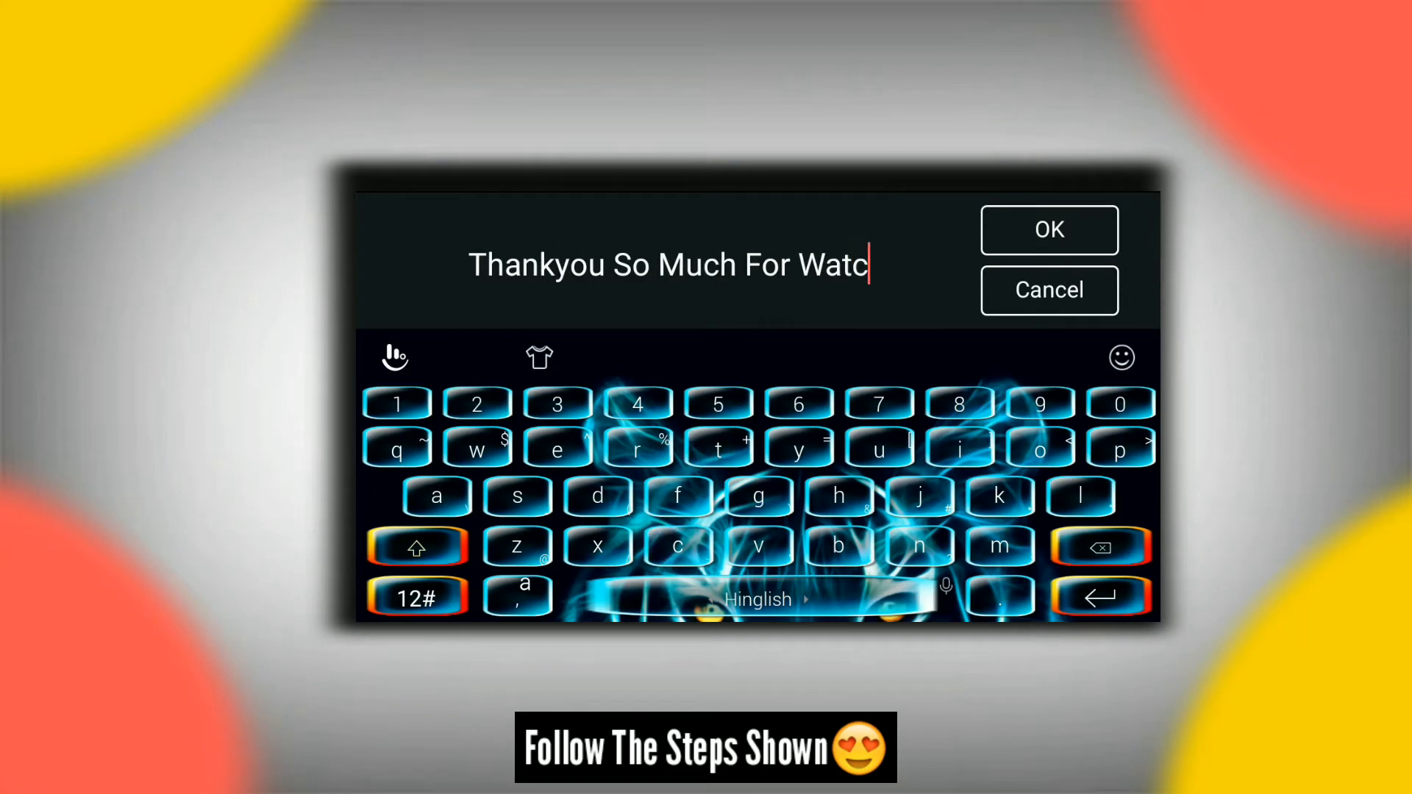
{"action": "left_click", "coordinate": [1048, 229]}
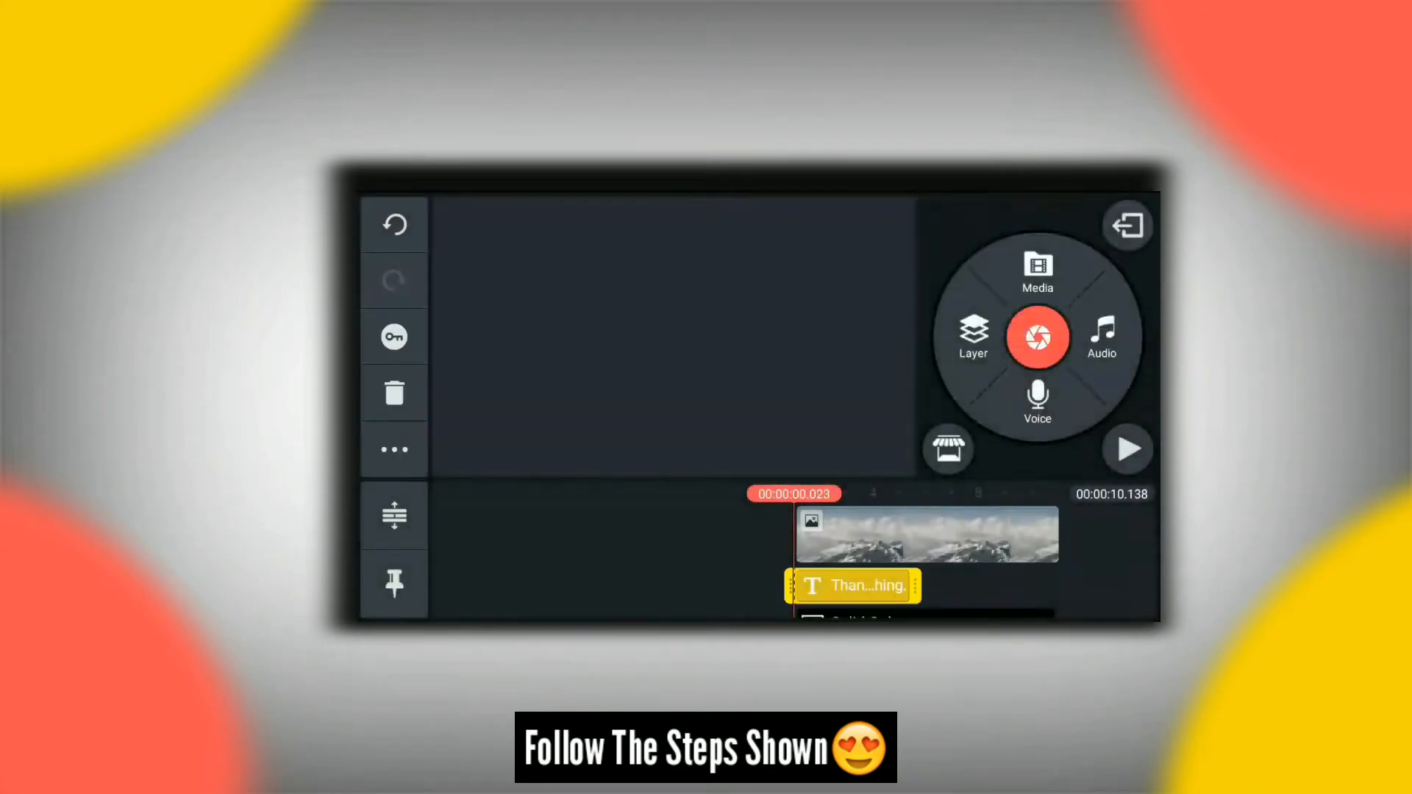
{"action": "left_click", "coordinate": [853, 585]}
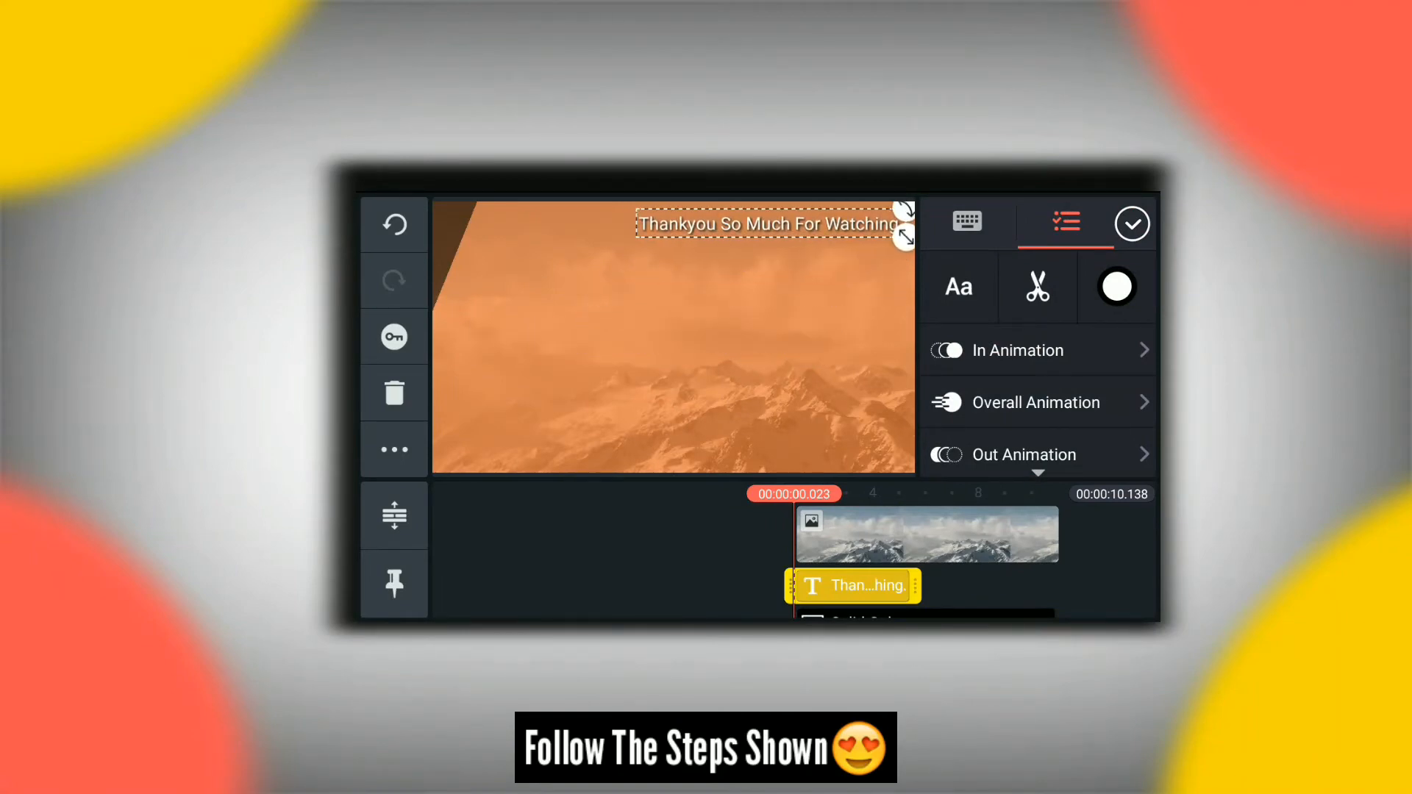
Set the thank-you text's font to League Gothic from the Latin fonts.
{"action": "left_click", "coordinate": [957, 286]}
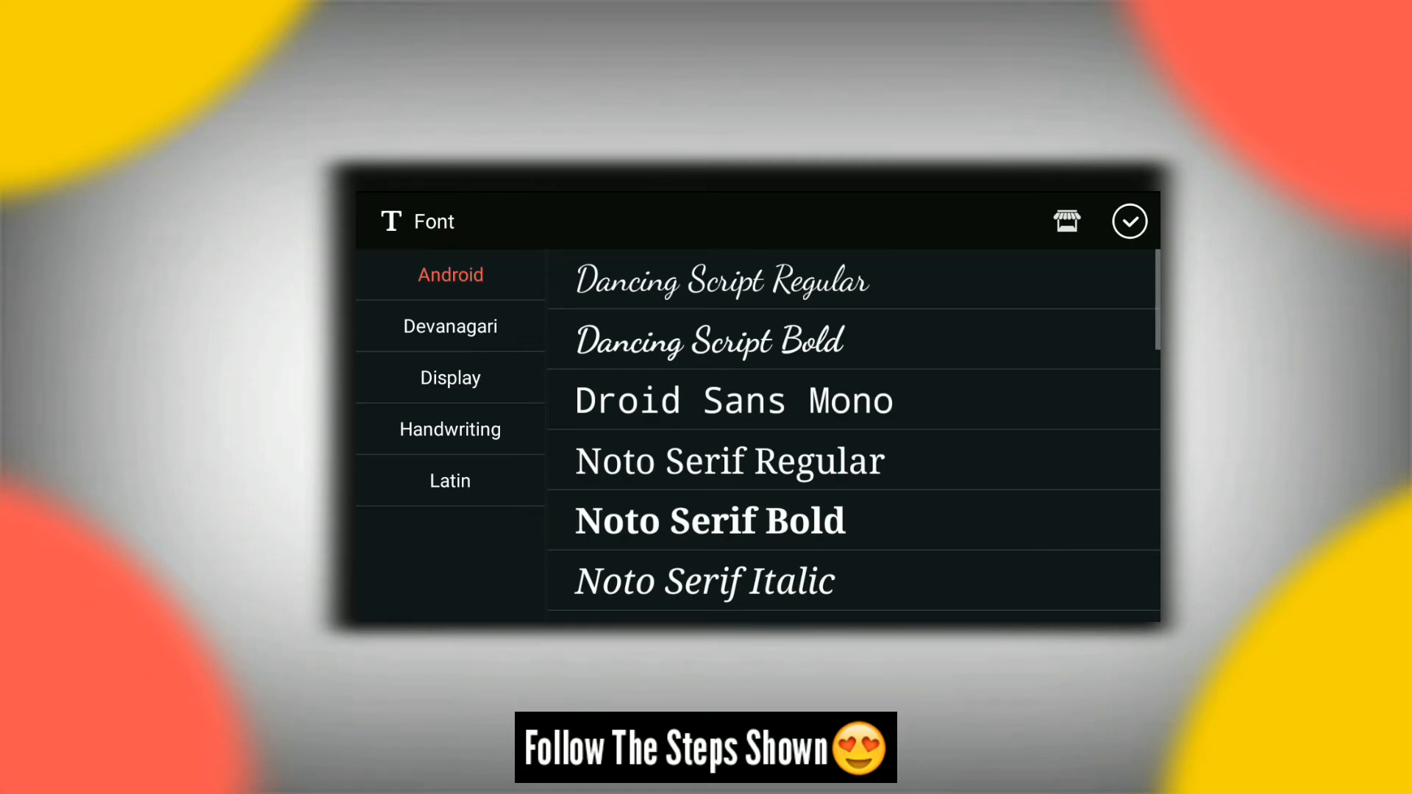
{"action": "left_click", "coordinate": [449, 429]}
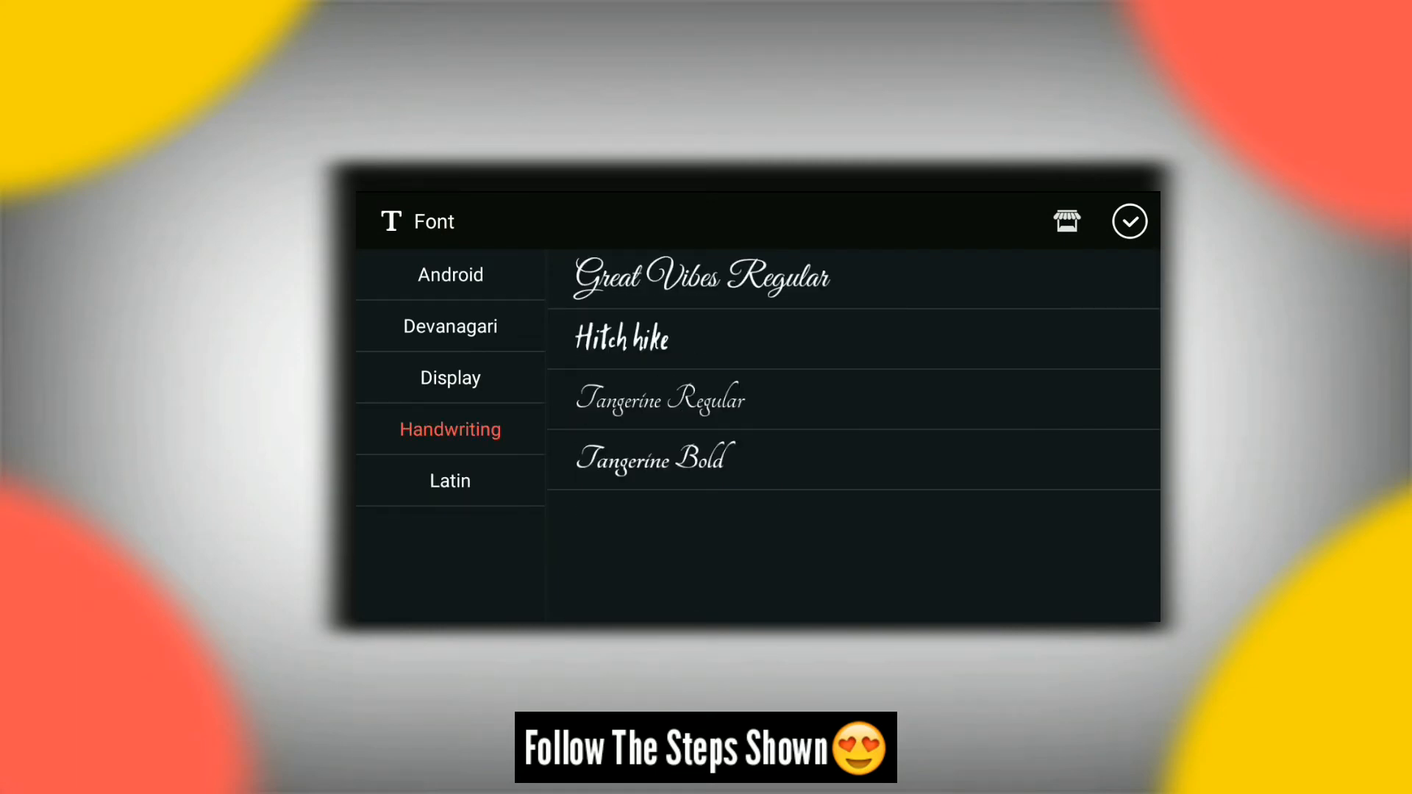
{"action": "left_click", "coordinate": [450, 480]}
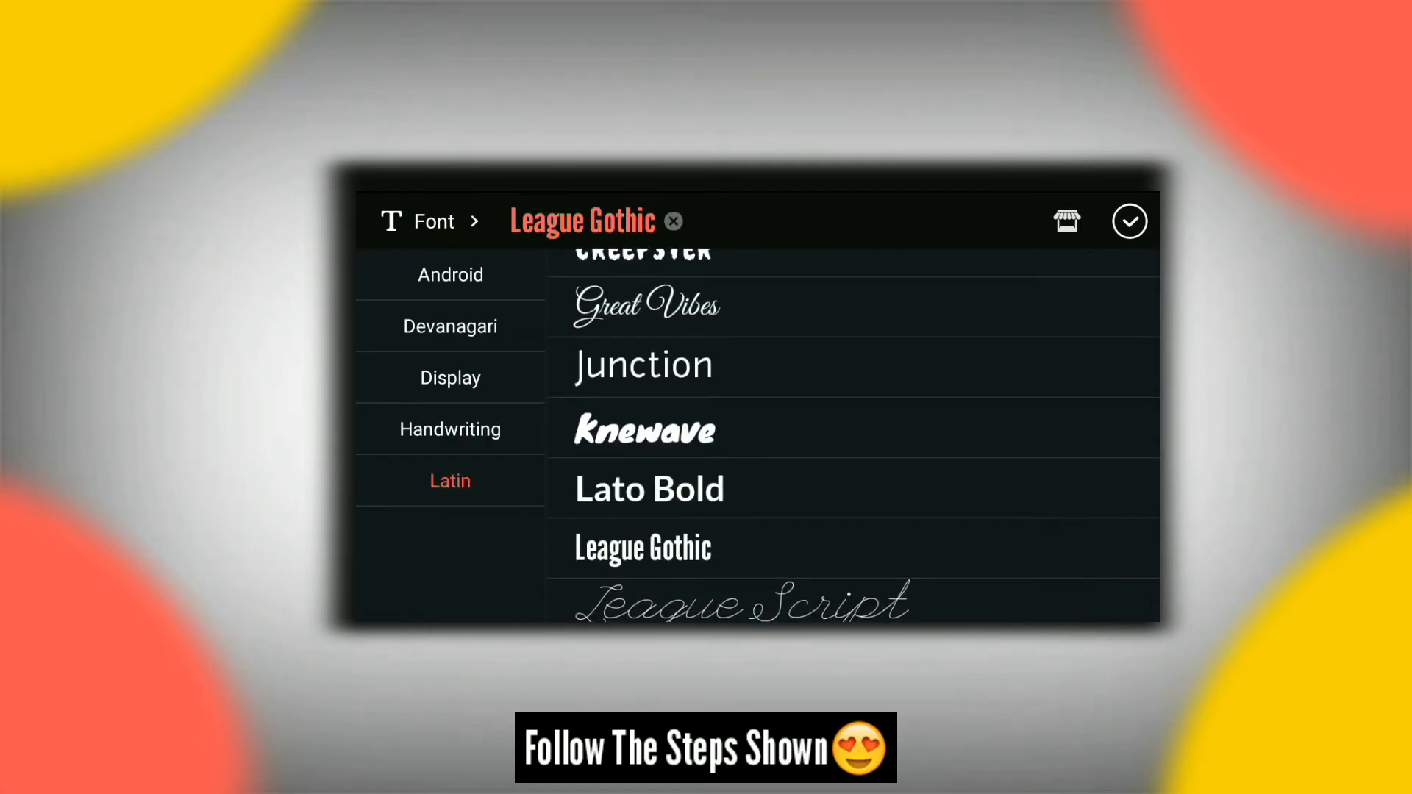
Give the thank-you text an entrance animation.
{"action": "left_click", "coordinate": [1128, 221]}
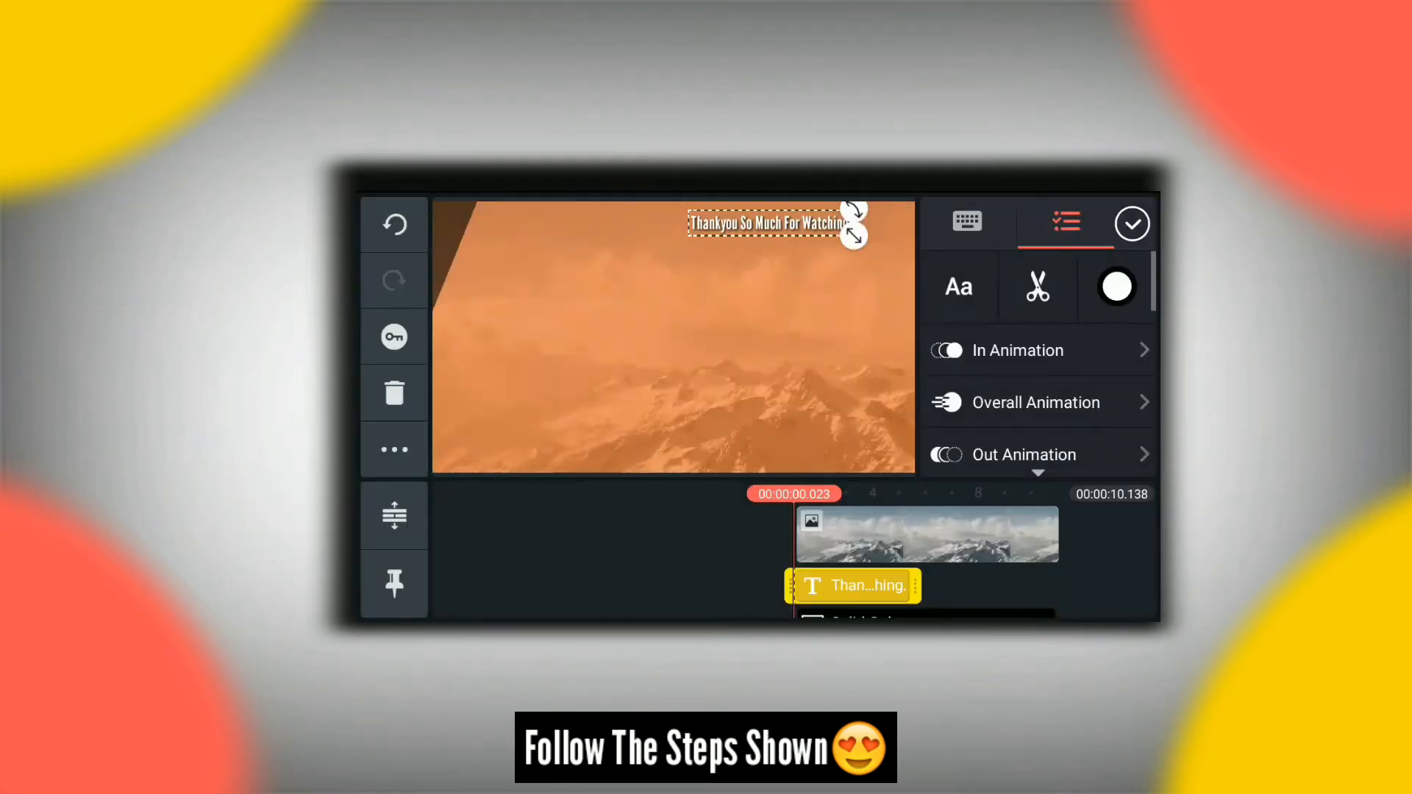
{"action": "scroll", "scroll_direction": "down", "scroll_amount": 3}
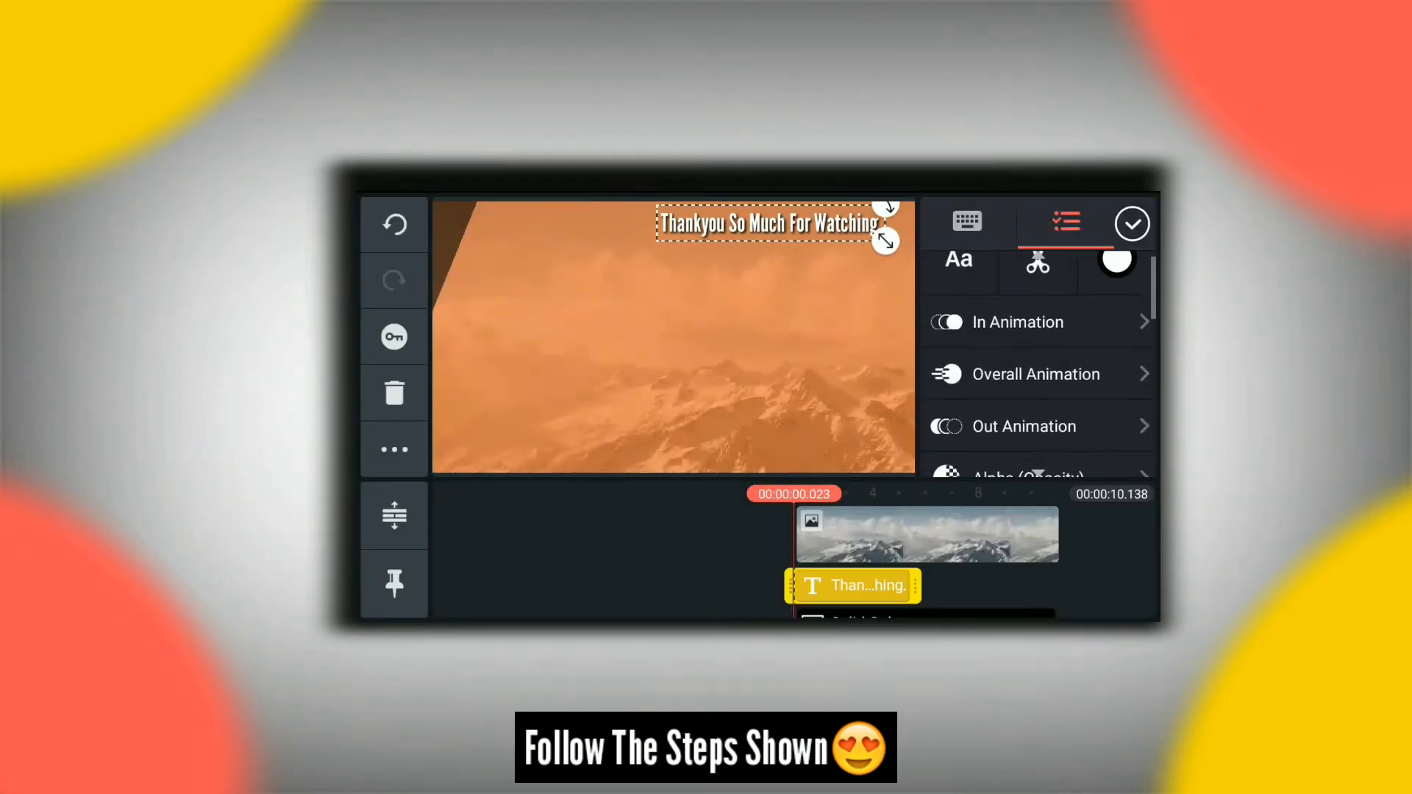
{"action": "left_click", "coordinate": [1017, 322]}
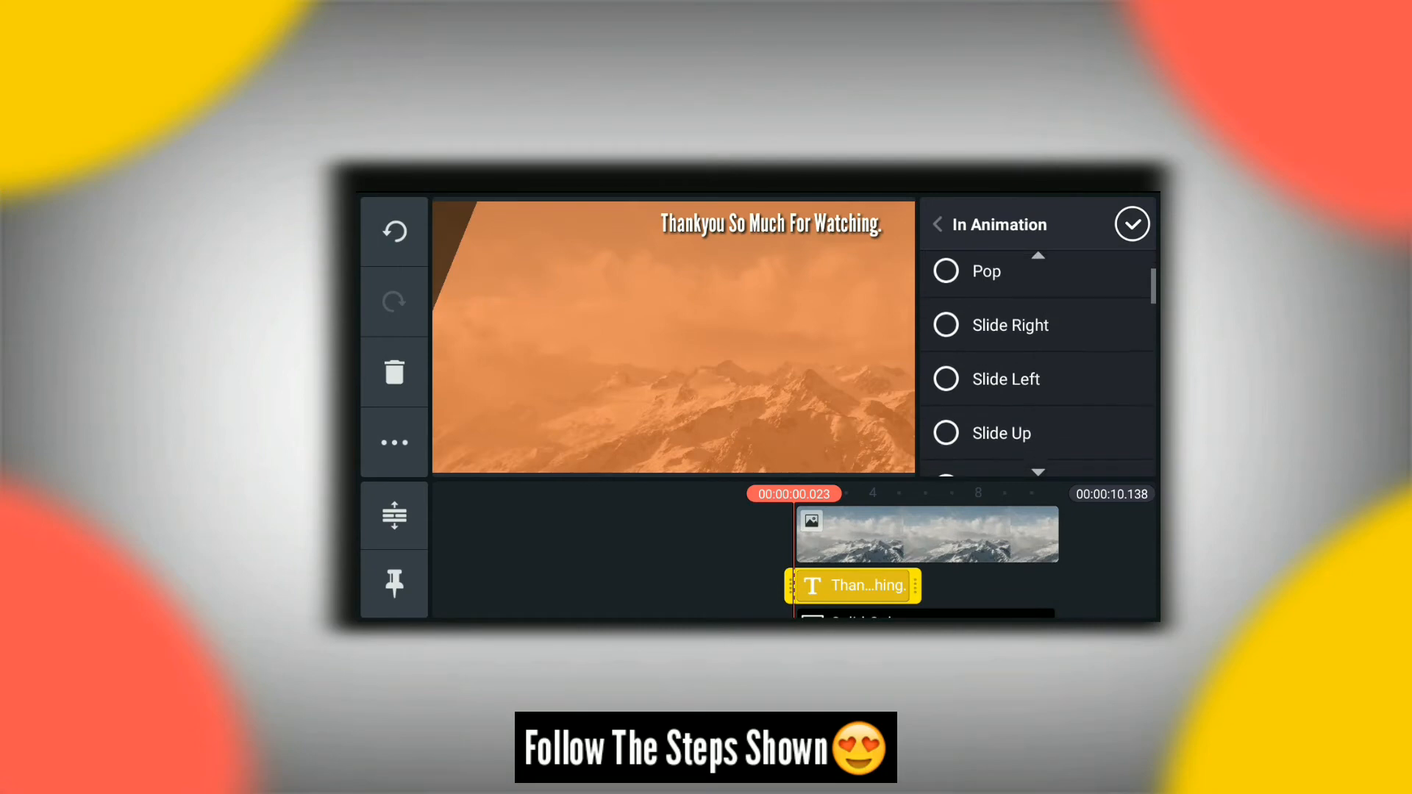
{"action": "scroll", "scroll_direction": "down", "scroll_amount": 3}
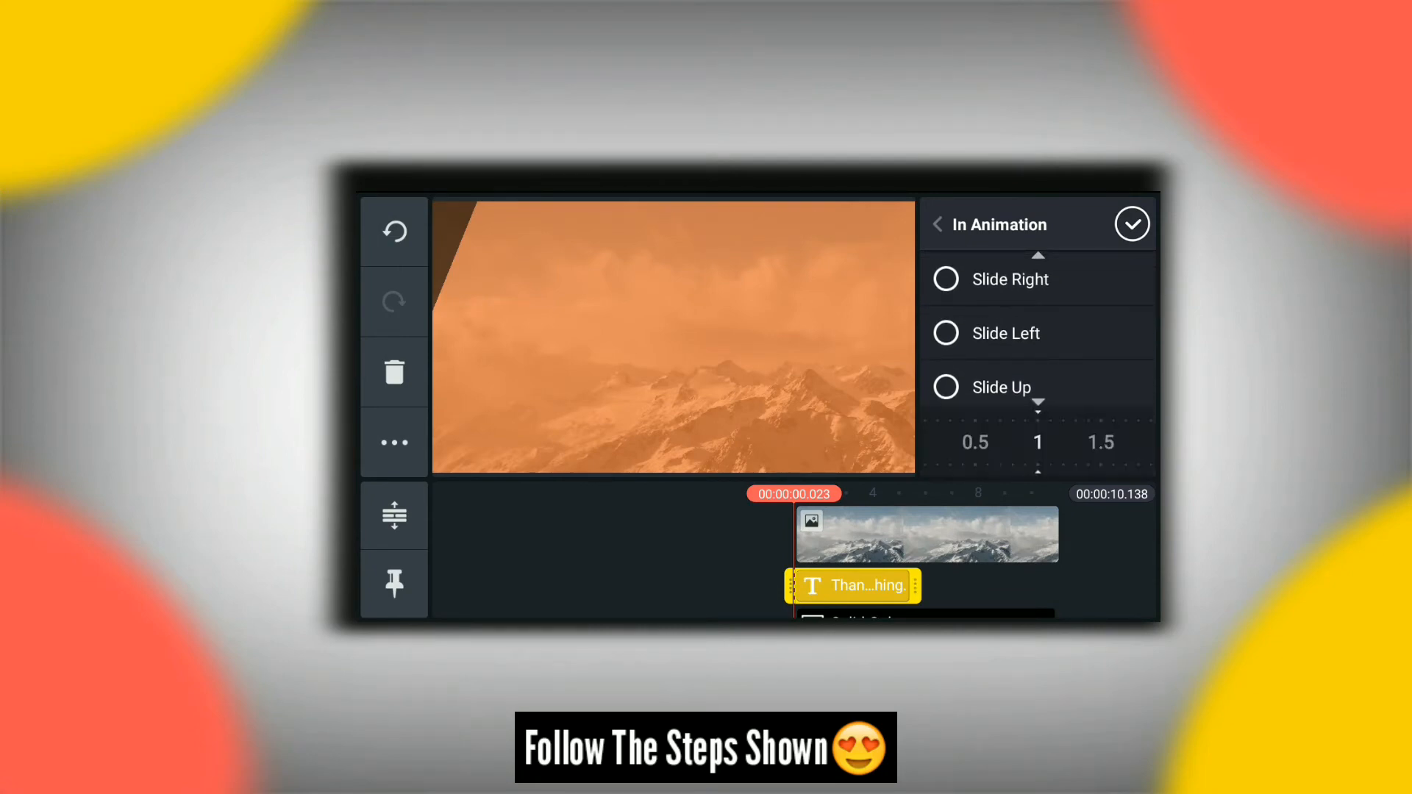
{"action": "left_click", "coordinate": [1132, 225]}
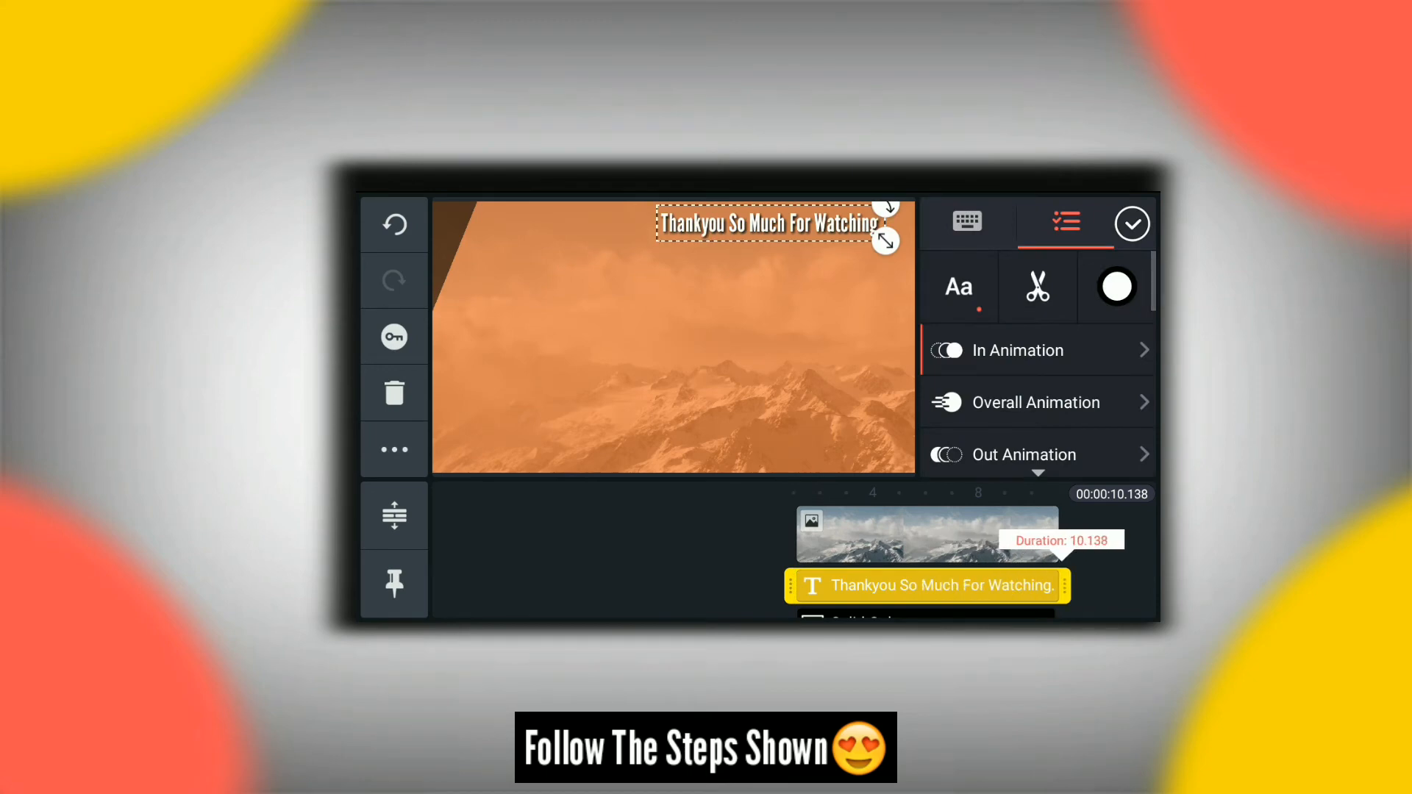
Set the thank-you text's exit animation to Slide Up and confirm.
{"action": "left_click", "coordinate": [1024, 454]}
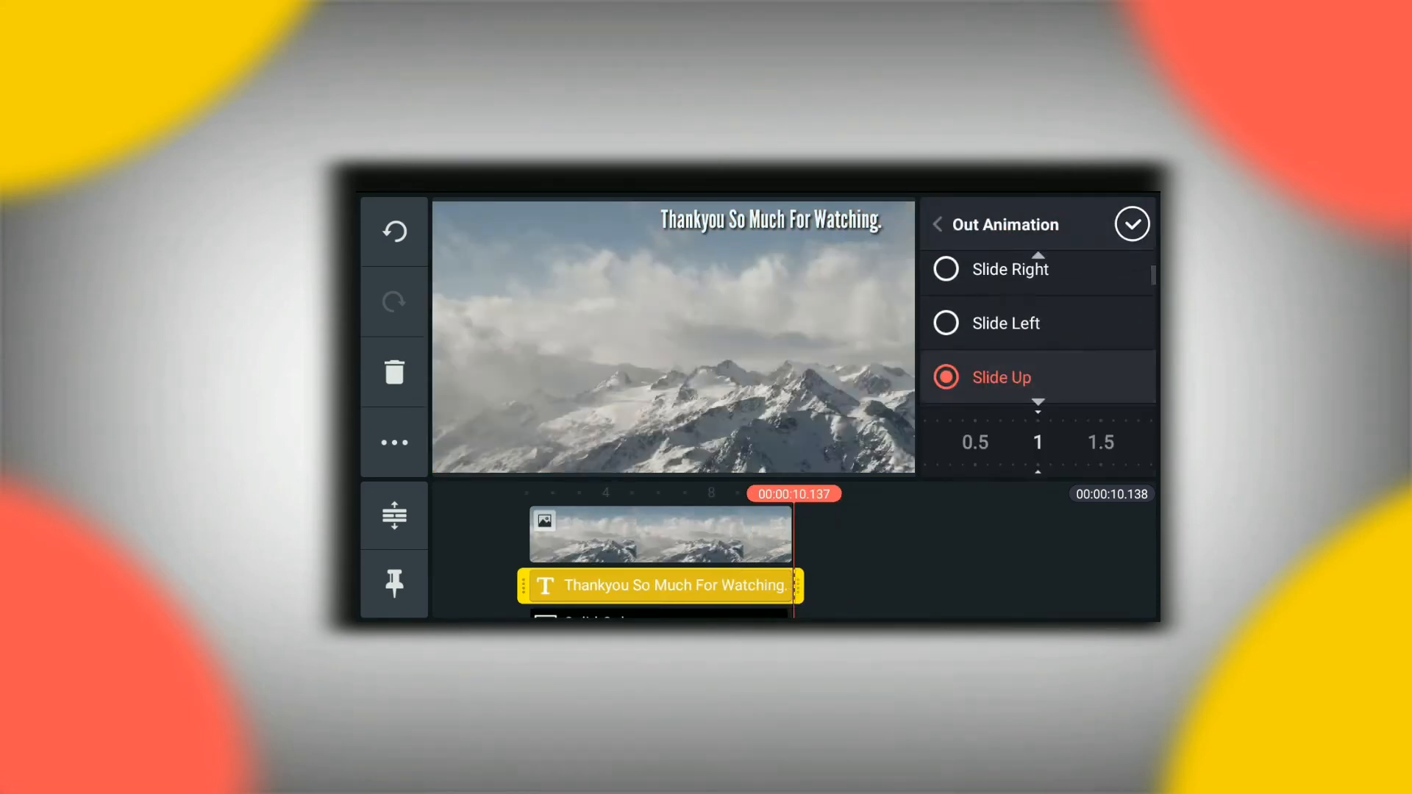
{"action": "left_click", "coordinate": [1132, 224]}
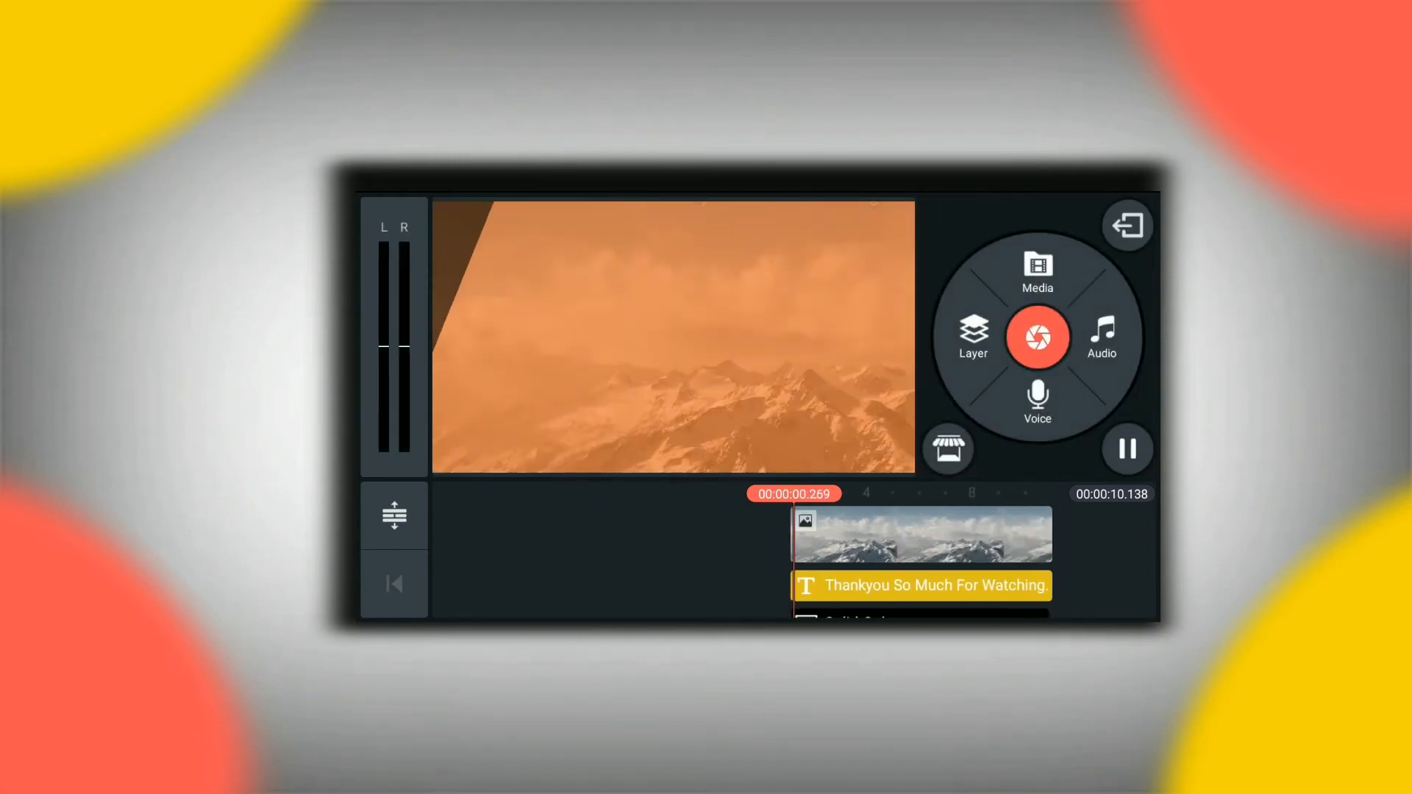
Add a text layer reading 'Subscribe' with pointing-hand emojis on both sides.
{"action": "left_click", "coordinate": [1127, 449]}
{"action": "type", "text": "S"}
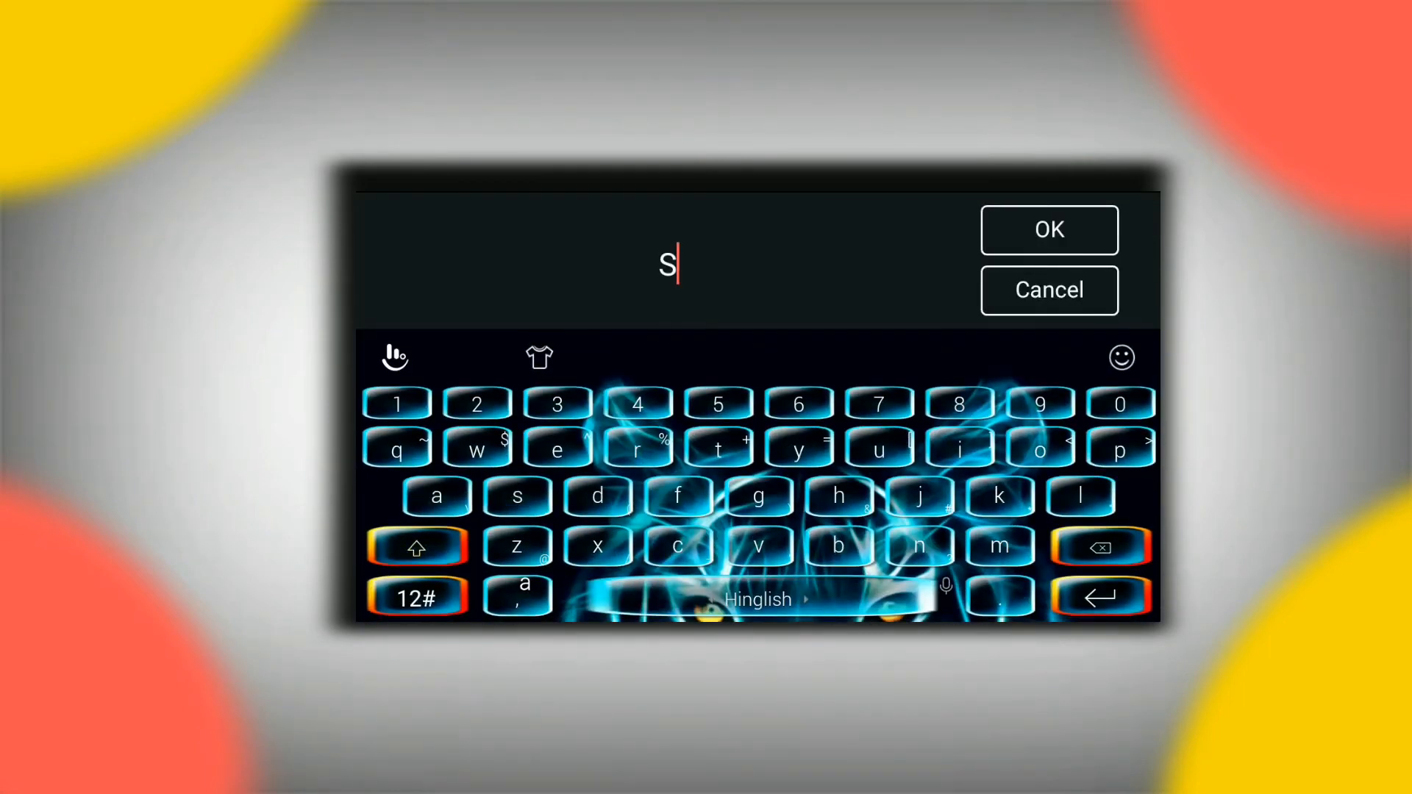
{"action": "left_click", "coordinate": [416, 598]}
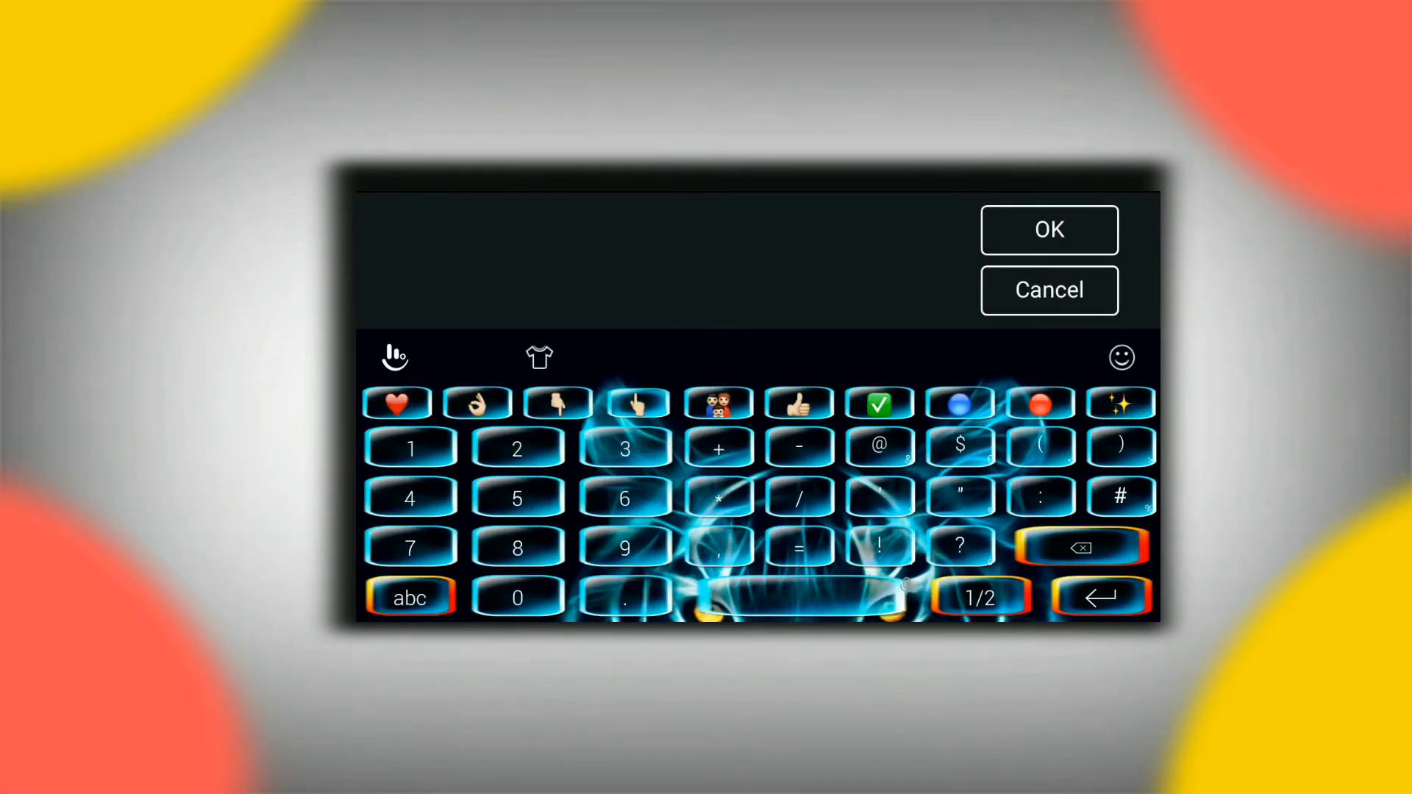
{"action": "left_click", "coordinate": [409, 598]}
{"action": "type", "text": "👆 Subscrib"}
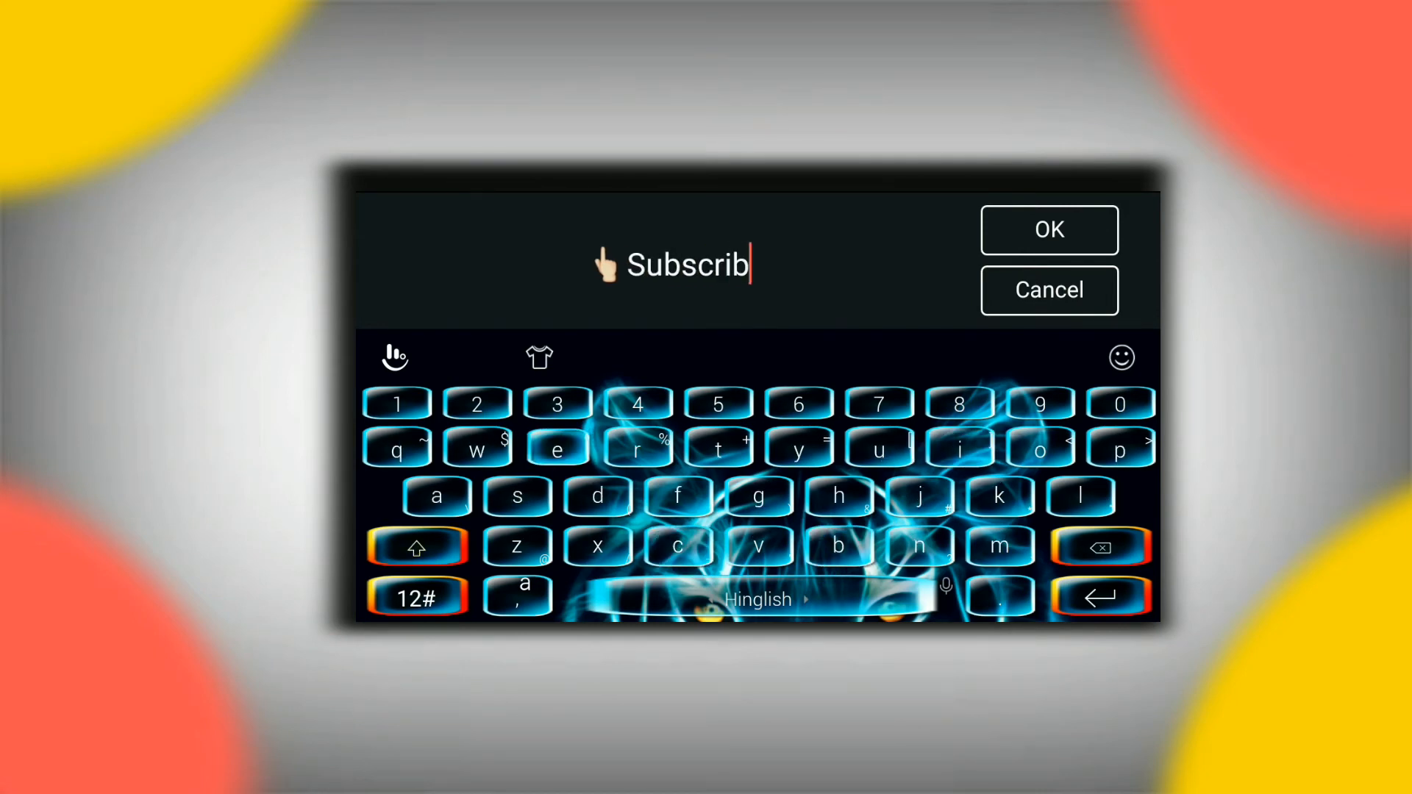
{"action": "left_click", "coordinate": [414, 599]}
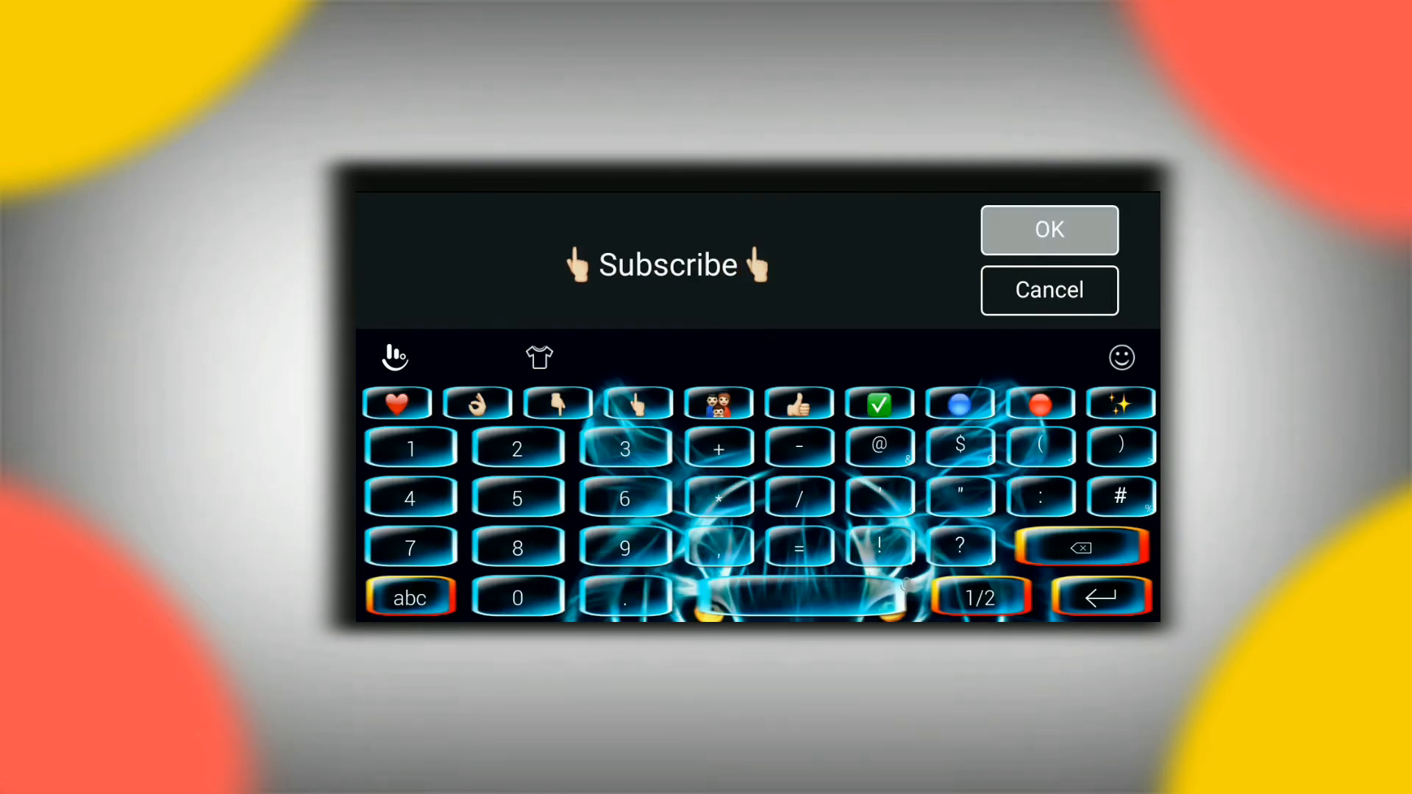
{"action": "left_click", "coordinate": [1048, 229]}
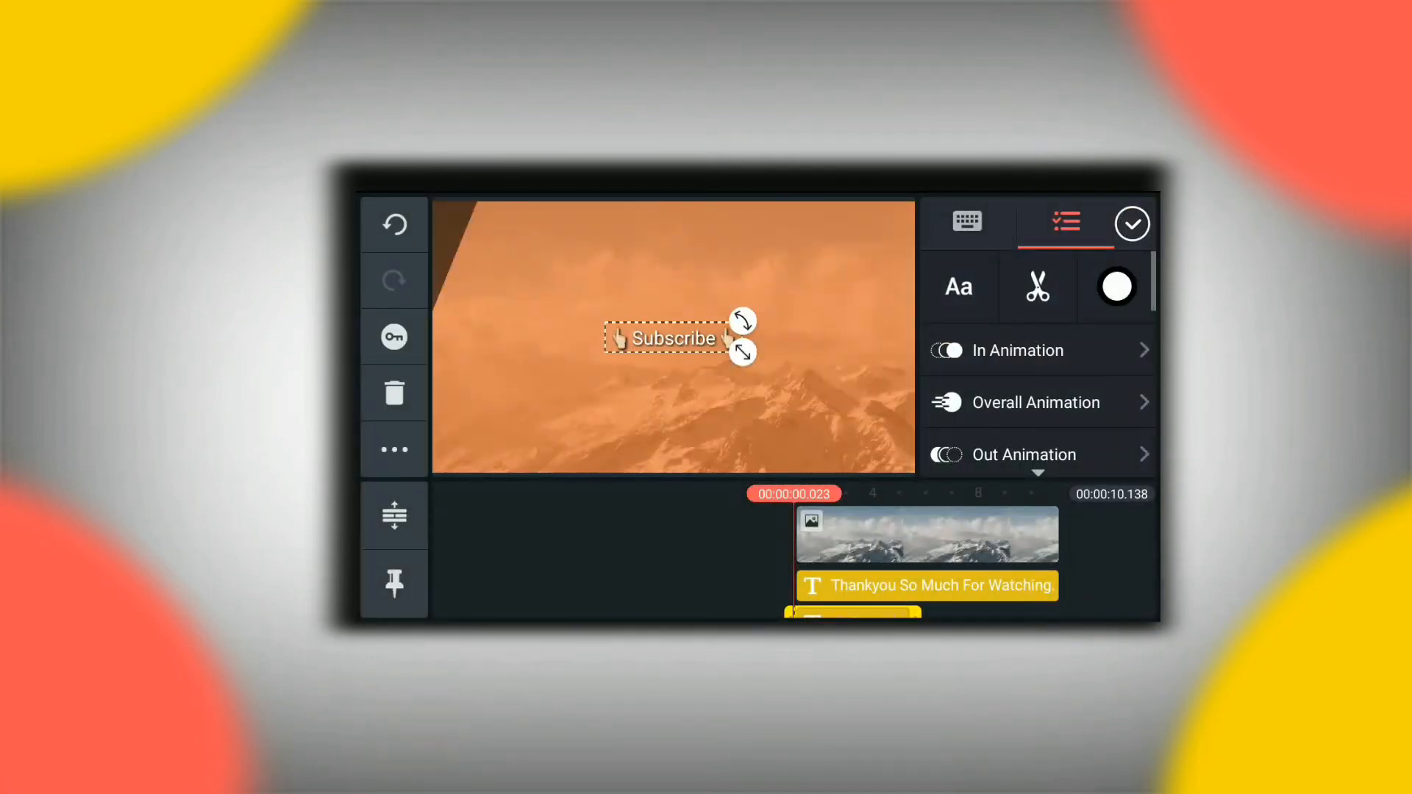
Place Subscribe over the dark strip with an entrance animation running to the clip's end.
{"action": "left_click", "coordinate": [1131, 223]}
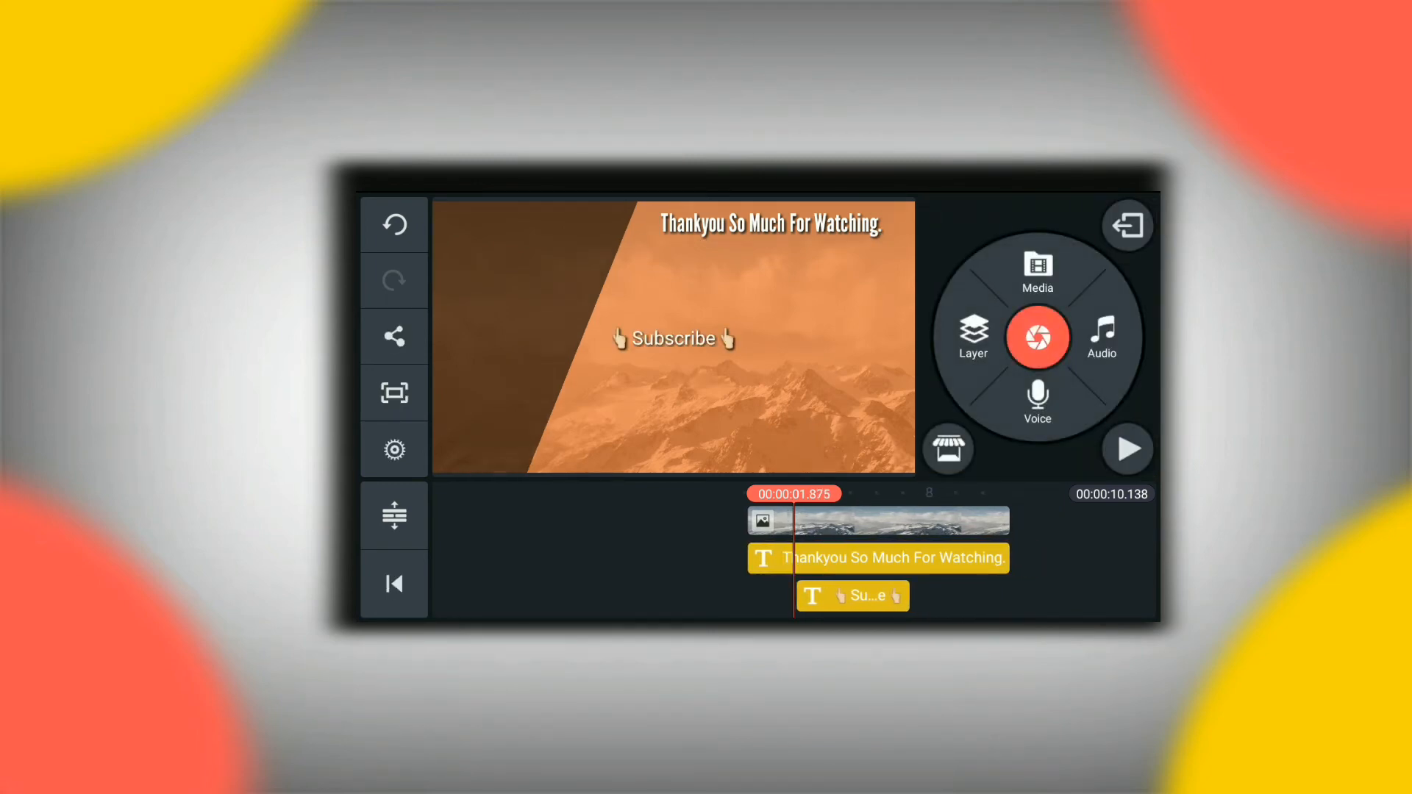
{"action": "left_click", "coordinate": [851, 595]}
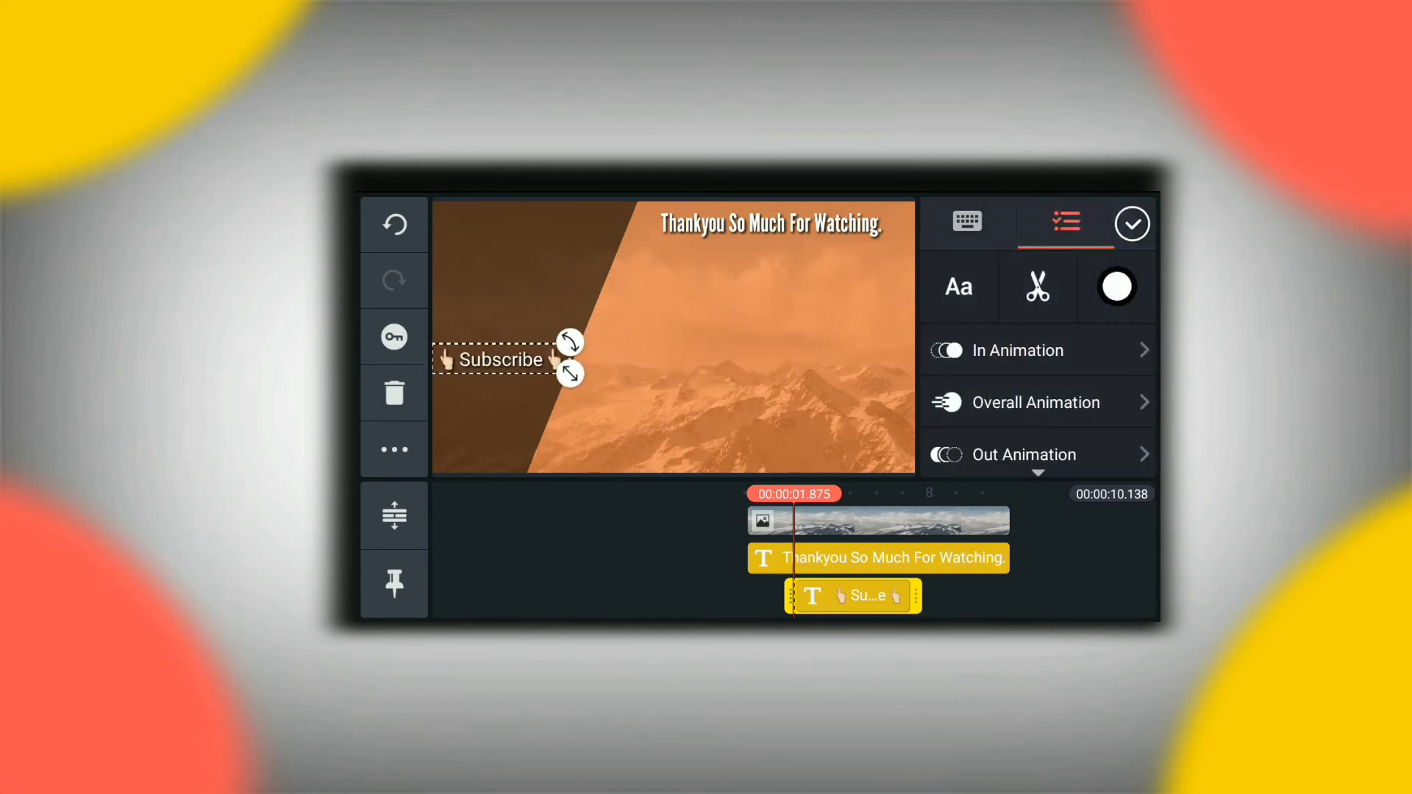
{"action": "left_click", "coordinate": [1018, 349]}
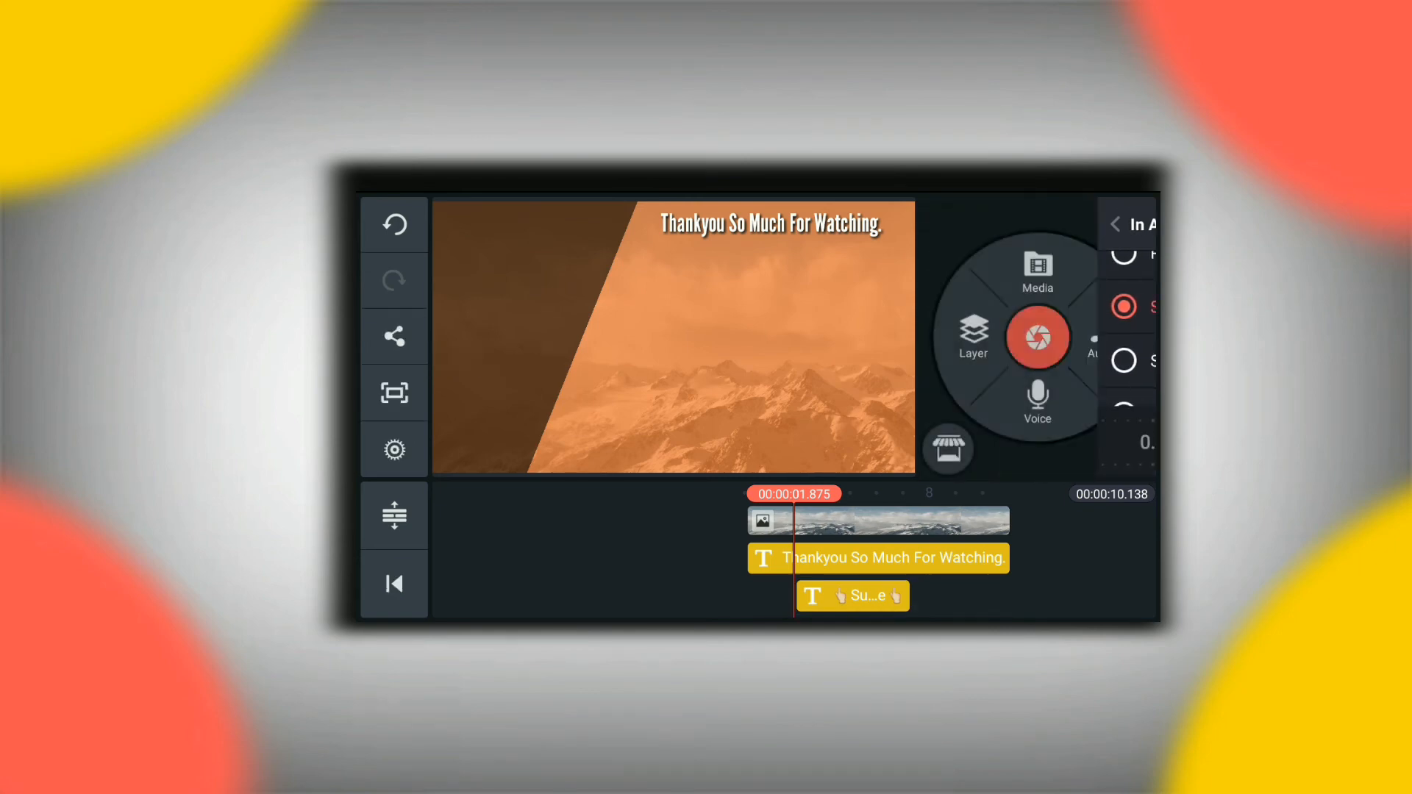
{"action": "left_click", "coordinate": [852, 595]}
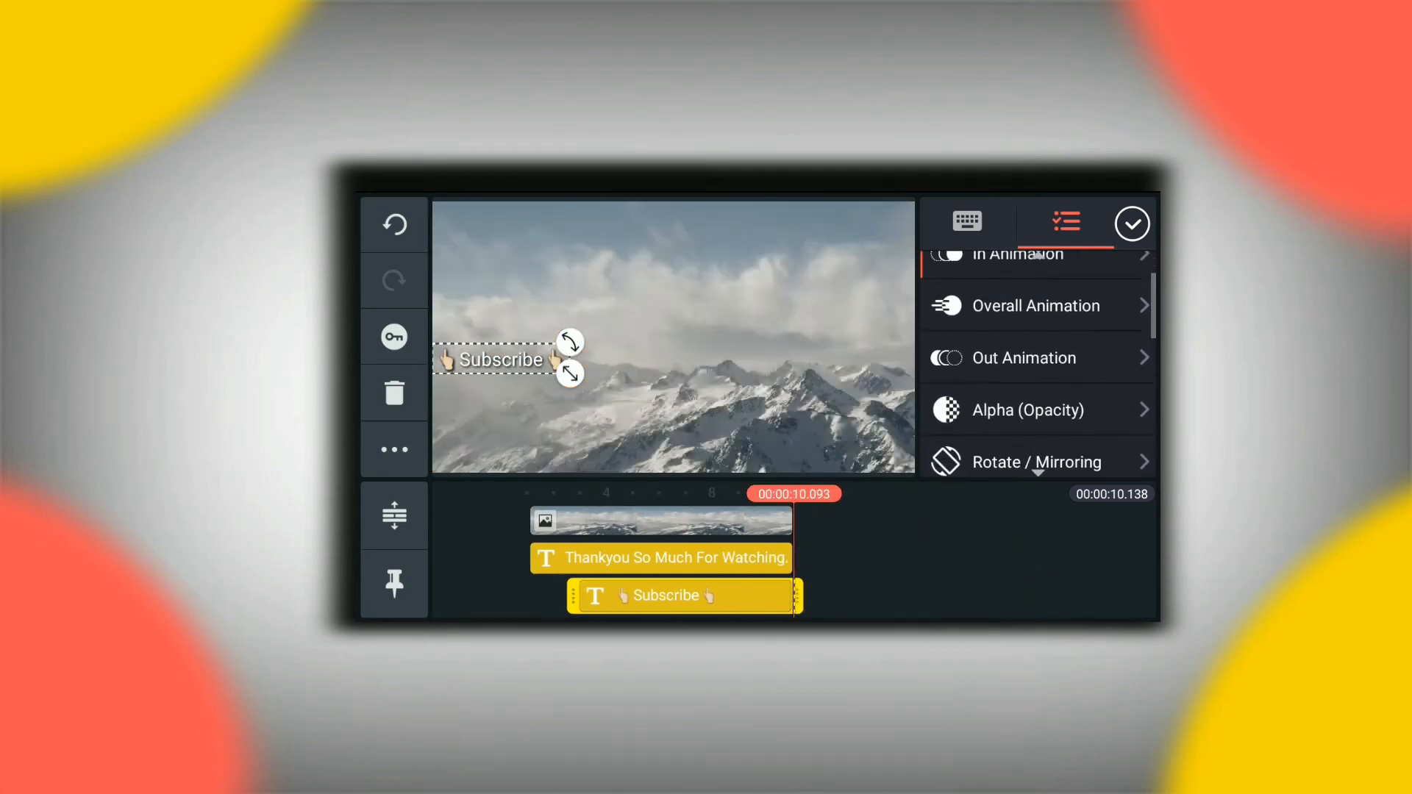
{"action": "left_click", "coordinate": [1020, 358]}
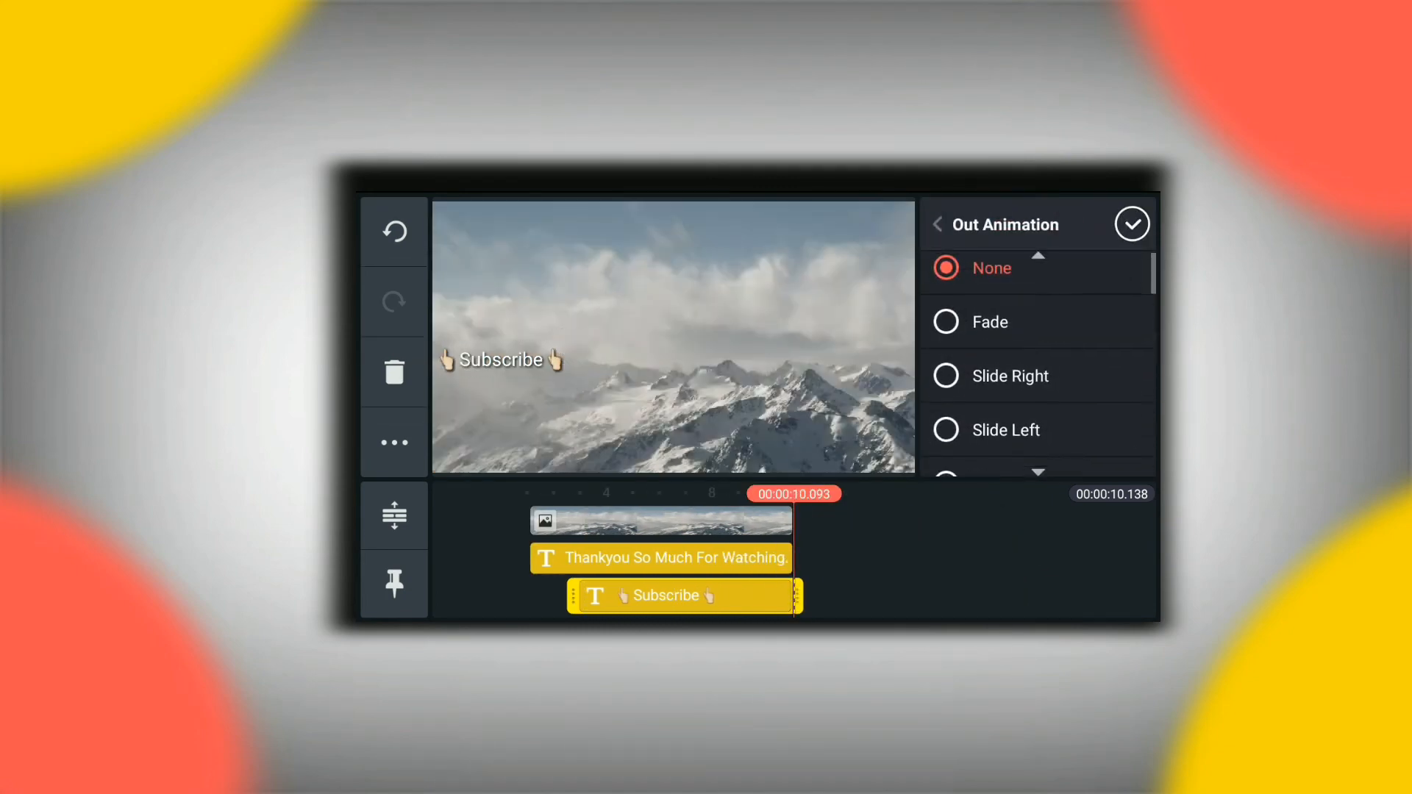
{"action": "left_click", "coordinate": [1132, 224]}
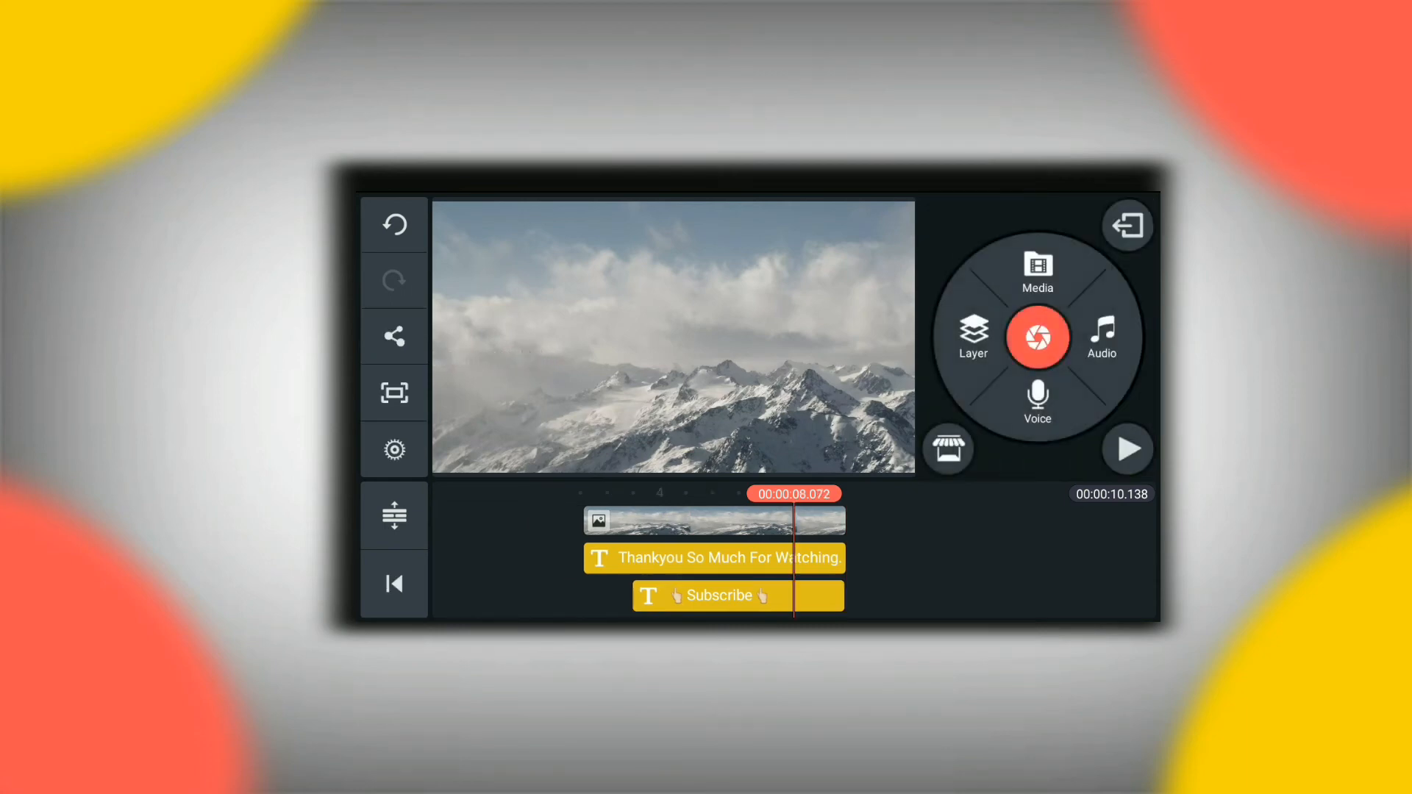
Play back the finished end screen preview several times.
{"action": "left_click", "coordinate": [1127, 449]}
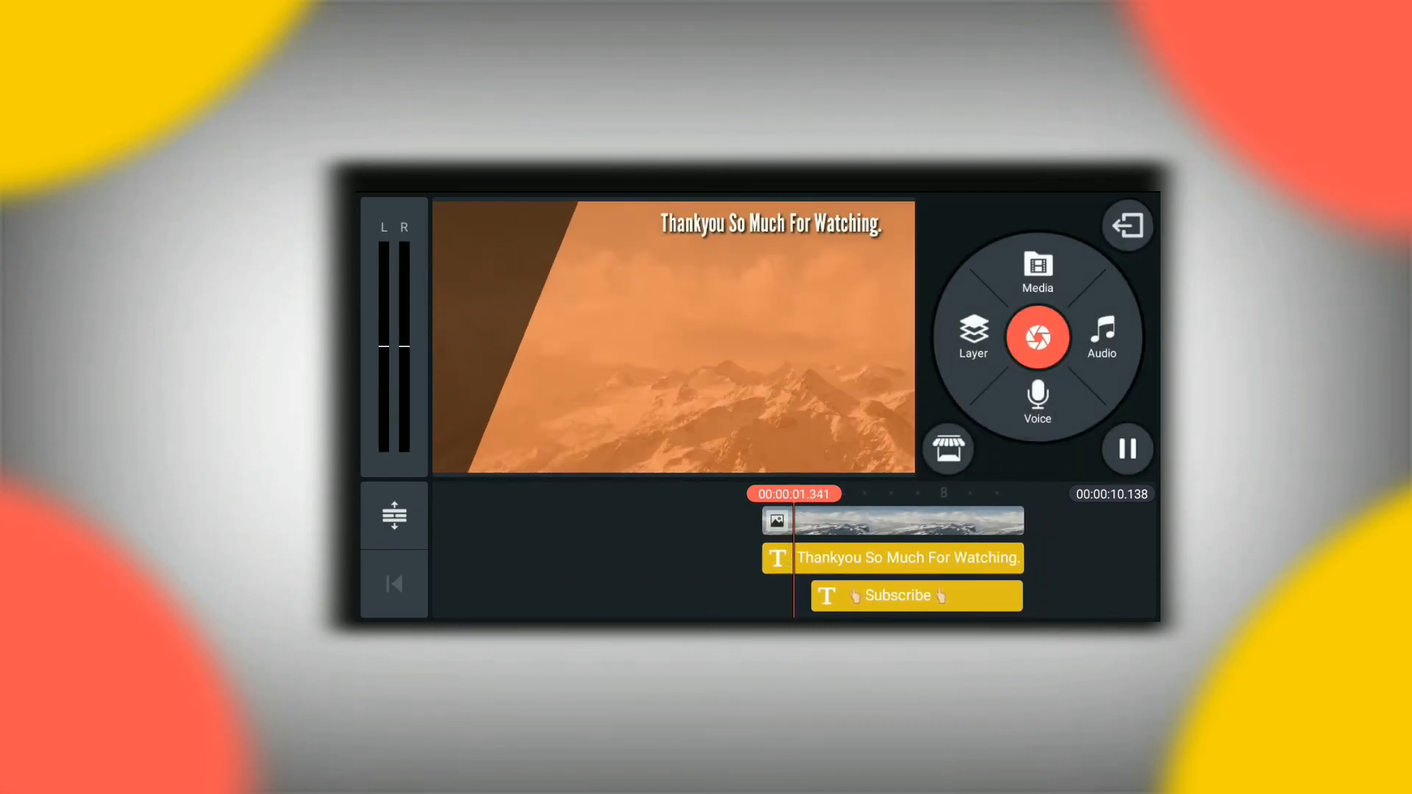
{"action": "left_click", "coordinate": [1127, 448]}
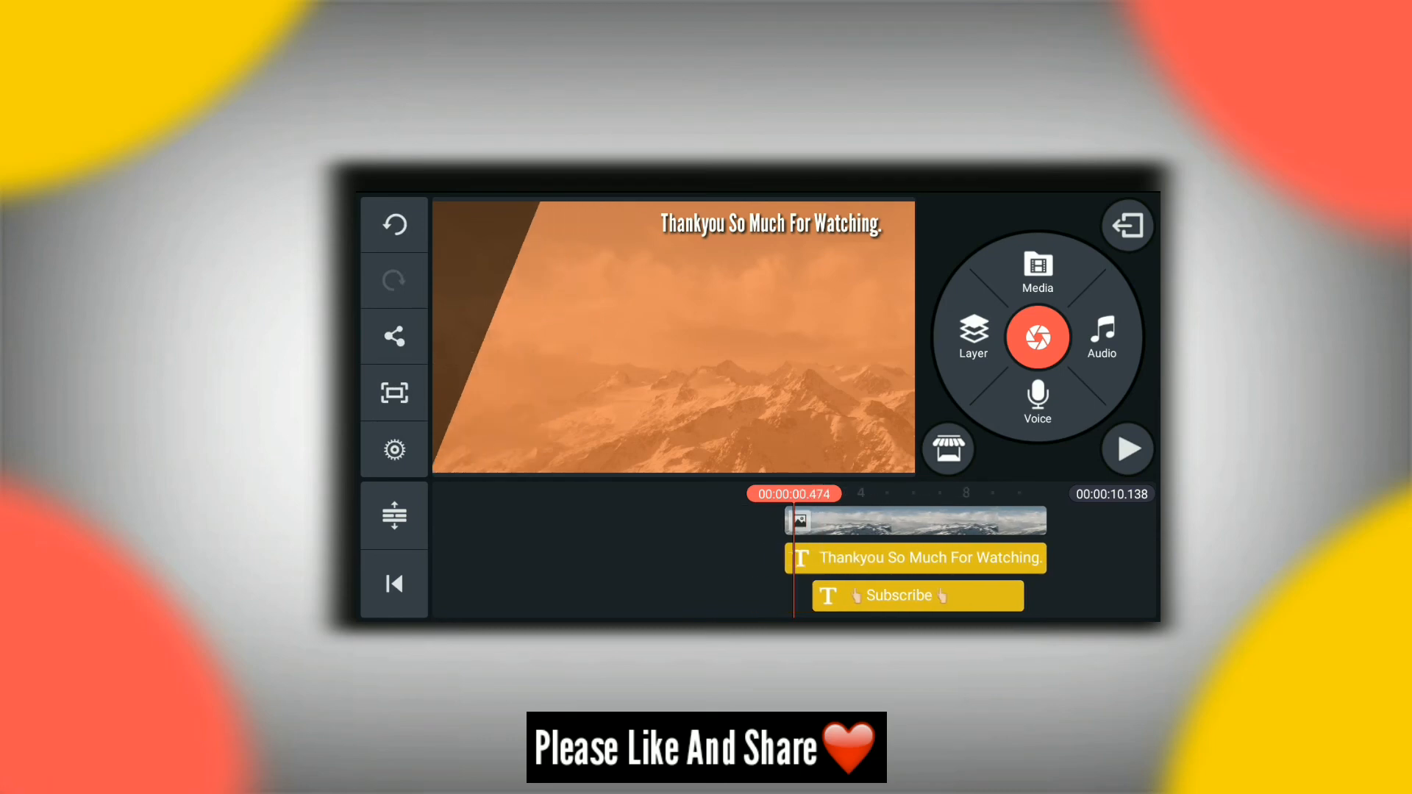
{"action": "left_click", "coordinate": [1127, 449]}
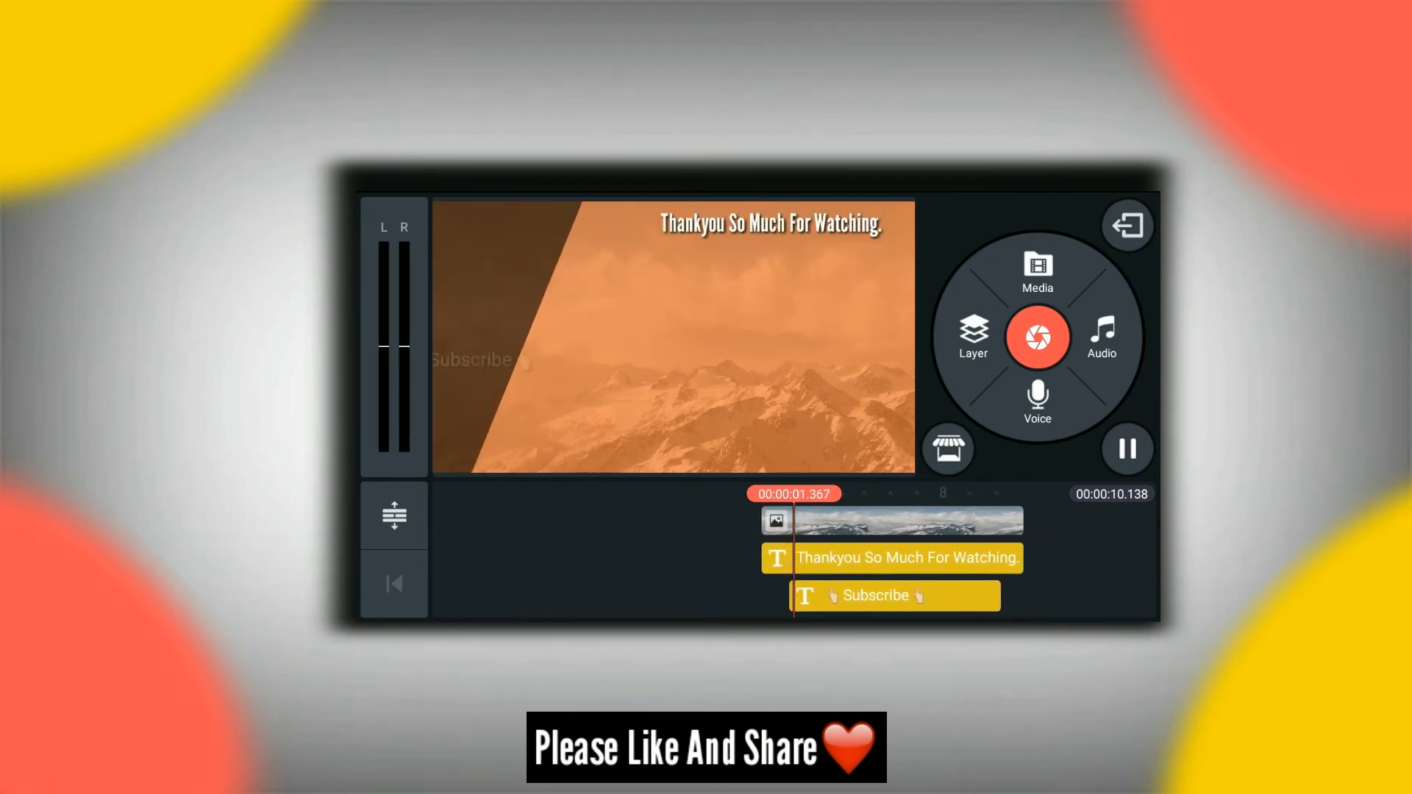
{"action": "left_click", "coordinate": [894, 595]}
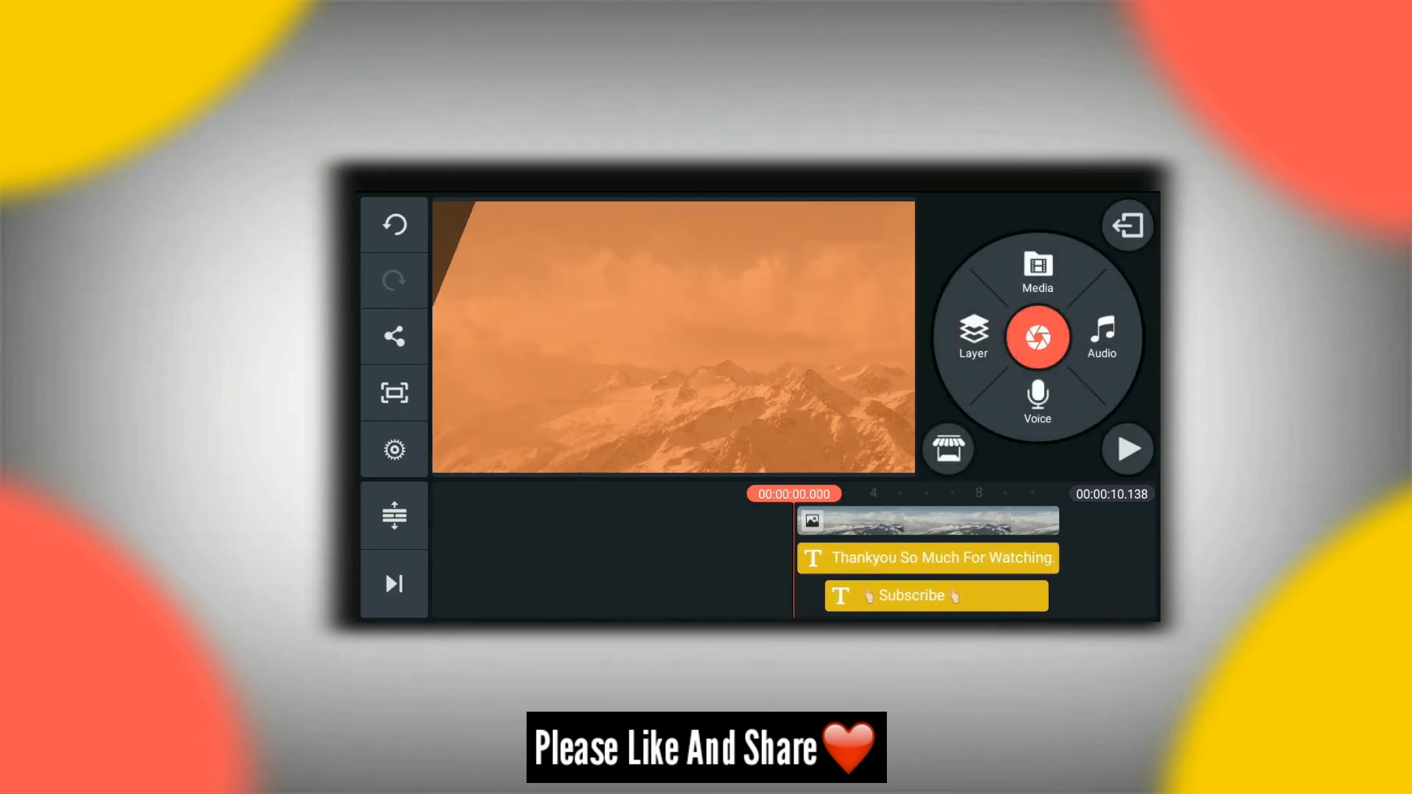
{"action": "left_click", "coordinate": [1126, 449]}
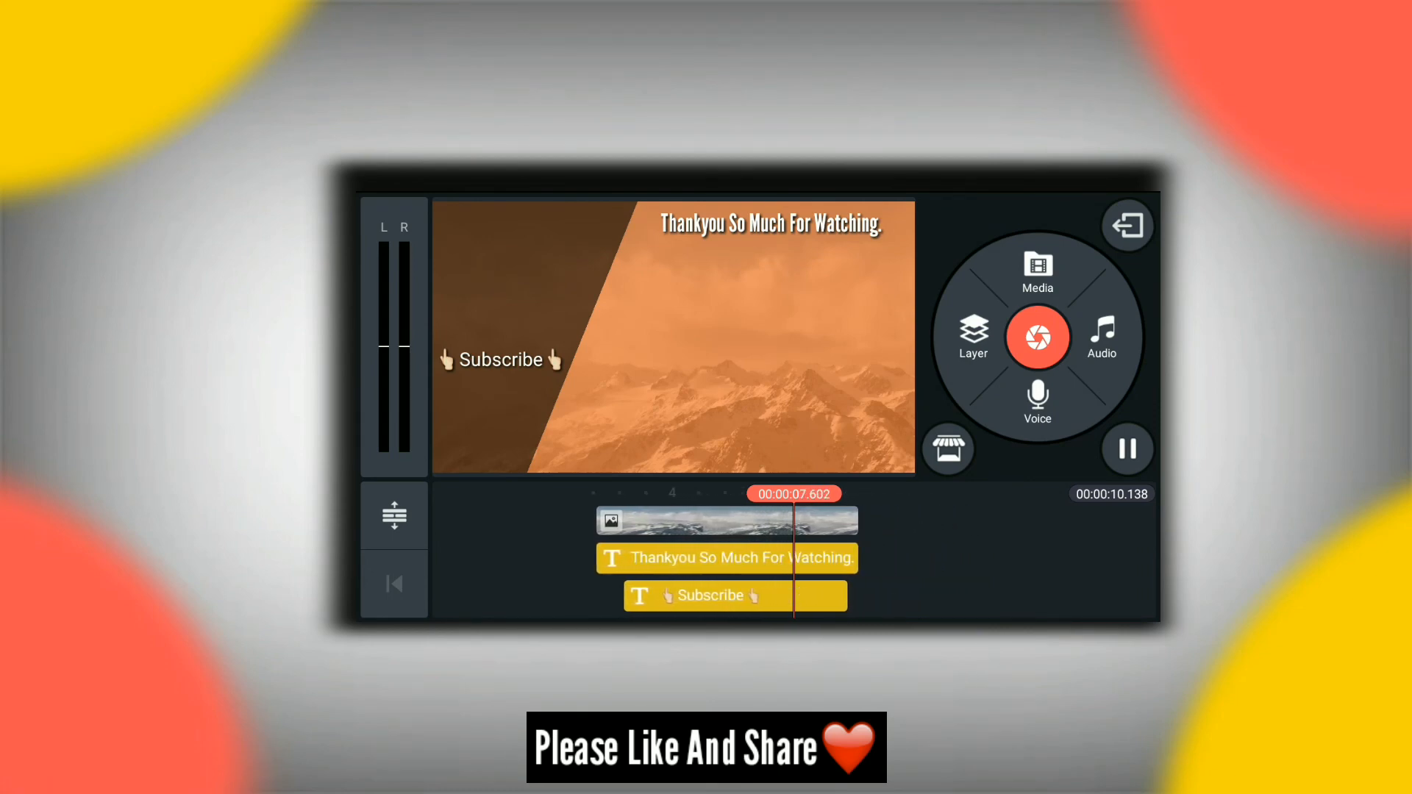
{"action": "left_click", "coordinate": [1126, 449]}
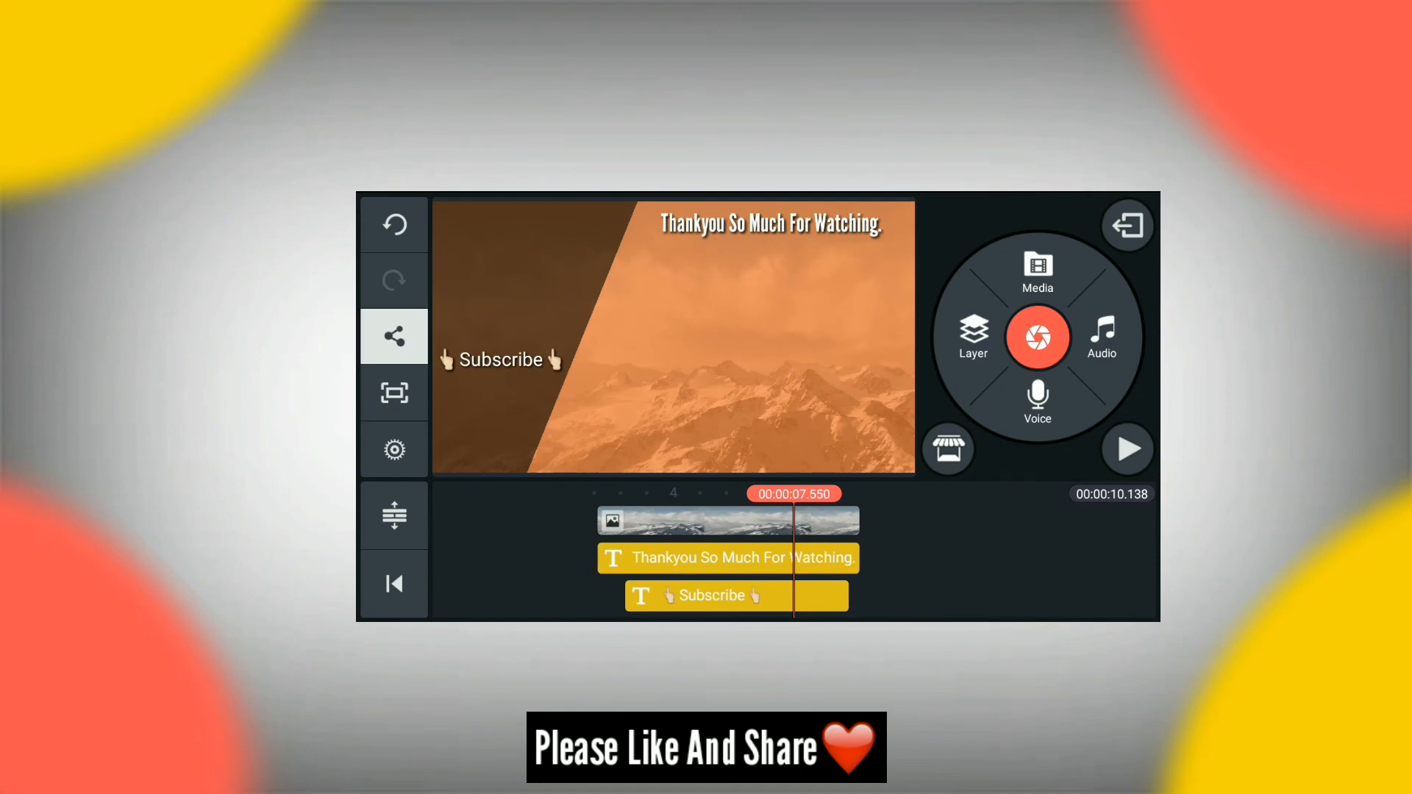
Export the finished thank-you end screen video.
{"action": "left_click", "coordinate": [393, 336]}
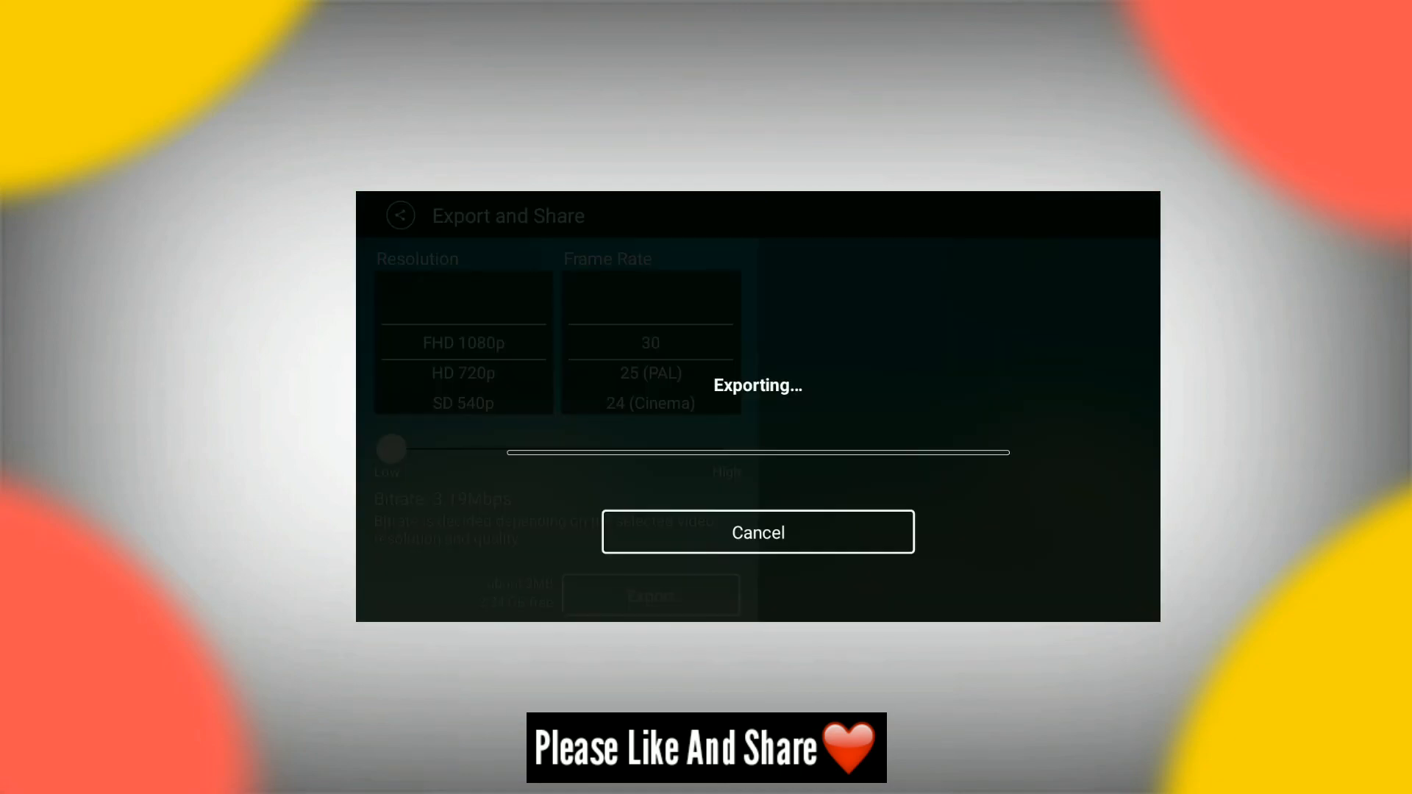